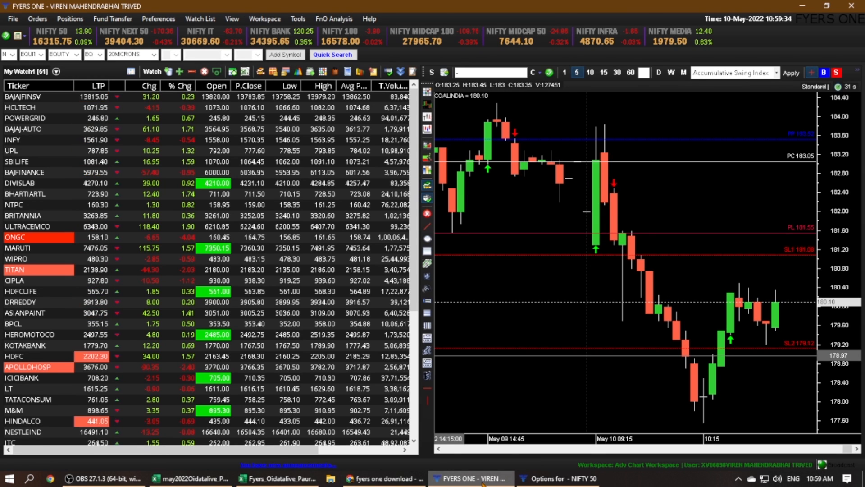
# Step: Scroll through the NIFTY 50 option chain, glance at the workbook, then return to the chain
pyautogui.click(557, 478)
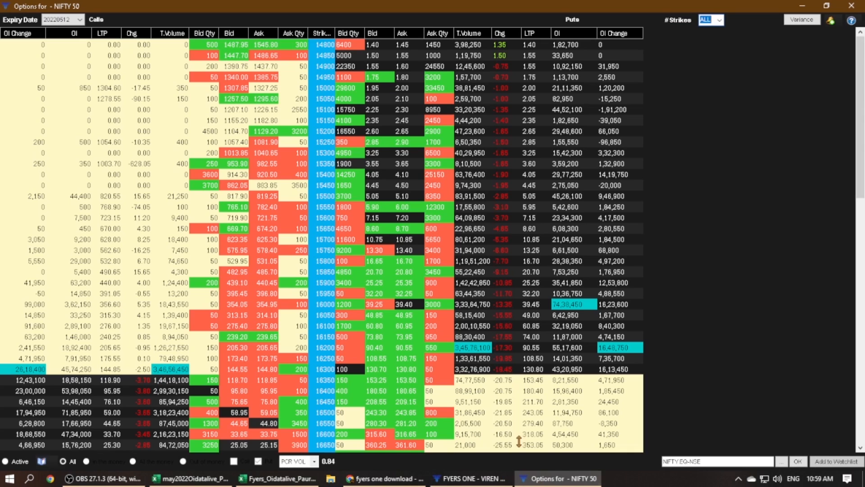
pyautogui.scroll(-3)
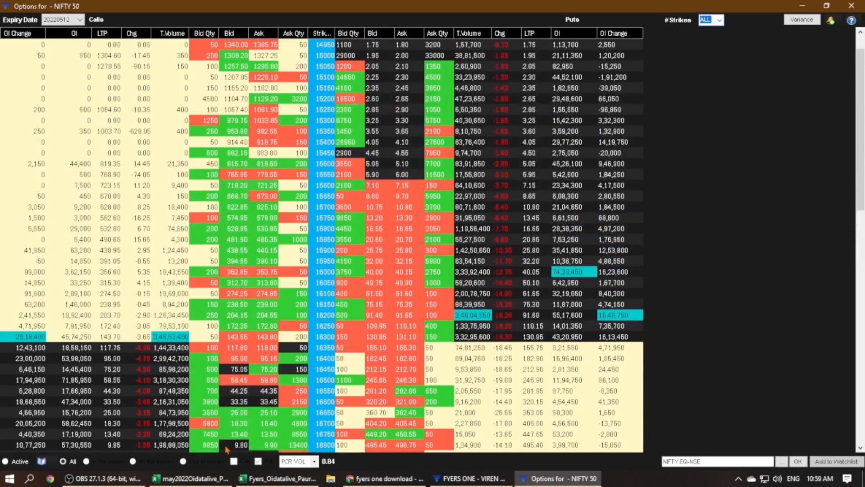
pyautogui.click(190, 478)
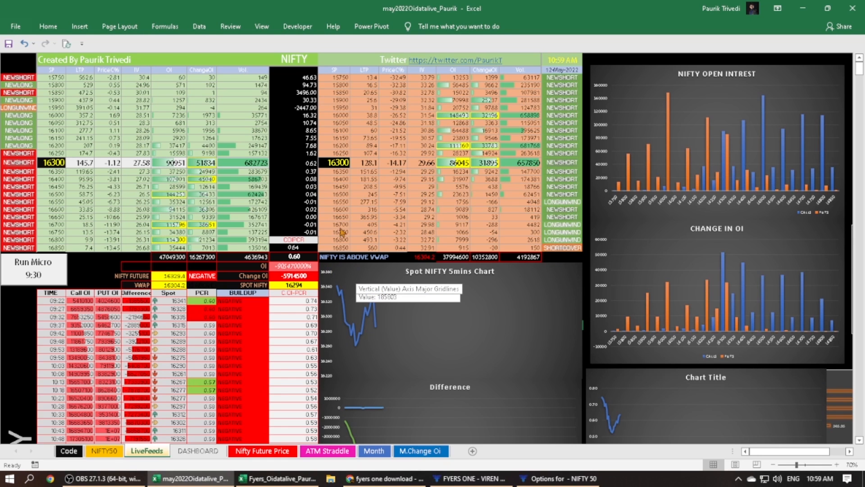
pyautogui.moveTo(396, 238)
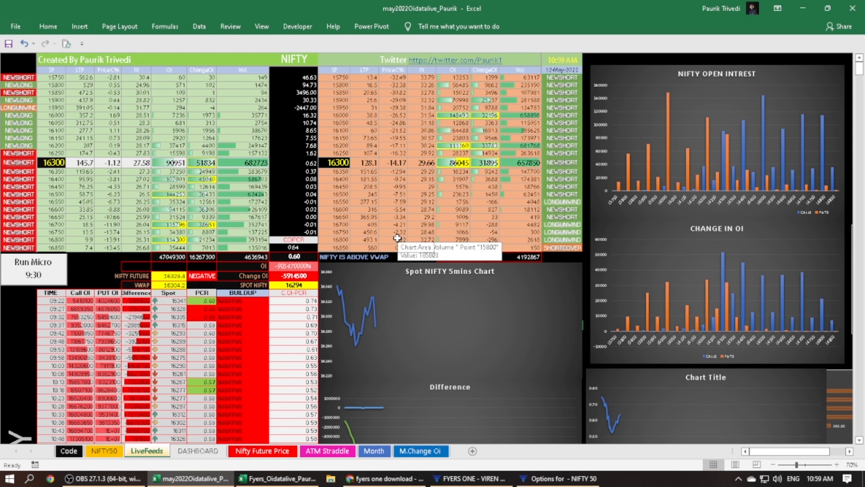
pyautogui.moveTo(495, 420)
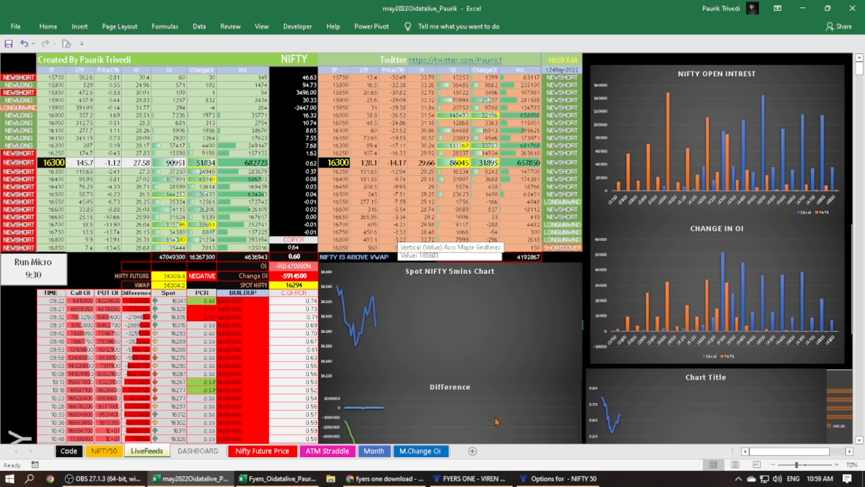
pyautogui.click(557, 478)
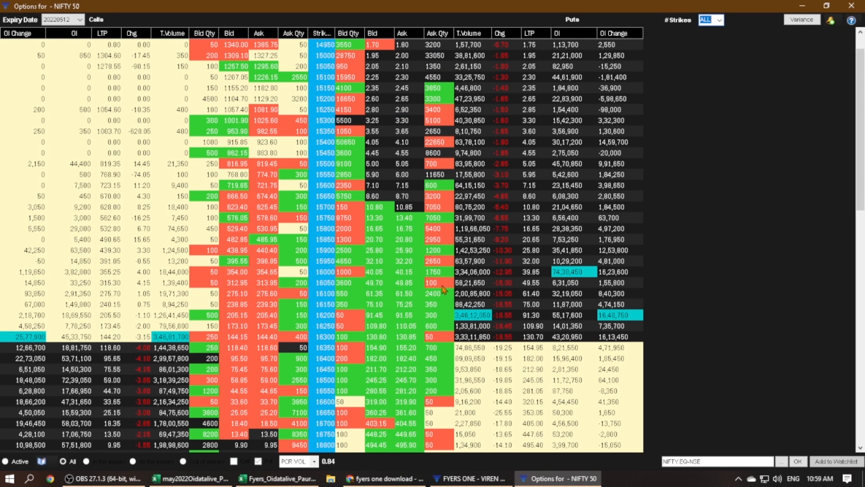
pyautogui.scroll(-3)
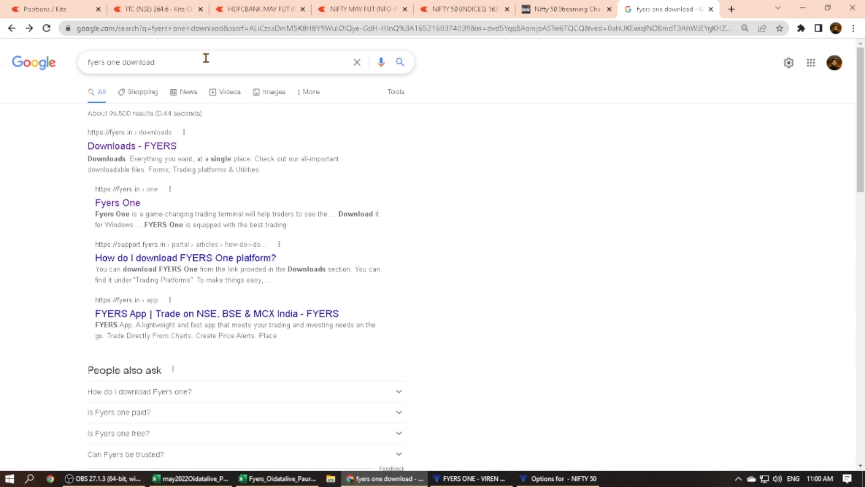
pyautogui.moveTo(156, 159)
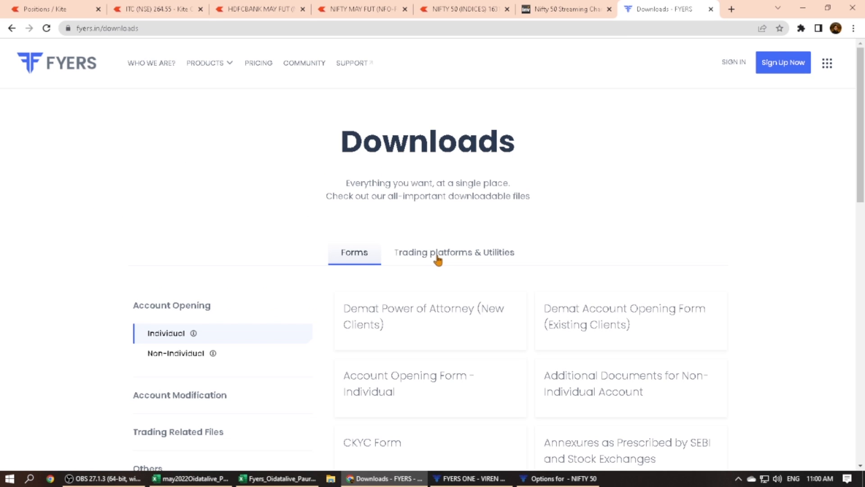
# Step: Show the 'Trading platforms & Utilities' section on the FYERS Downloads page
pyautogui.click(454, 253)
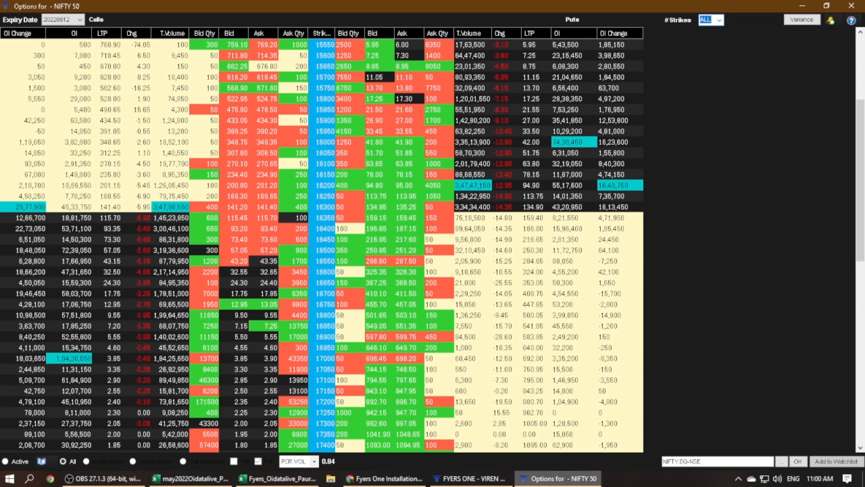
# Step: Switch to the main FYERS ONE workstation, then to the NIFTY 50 options window
pyautogui.click(472, 478)
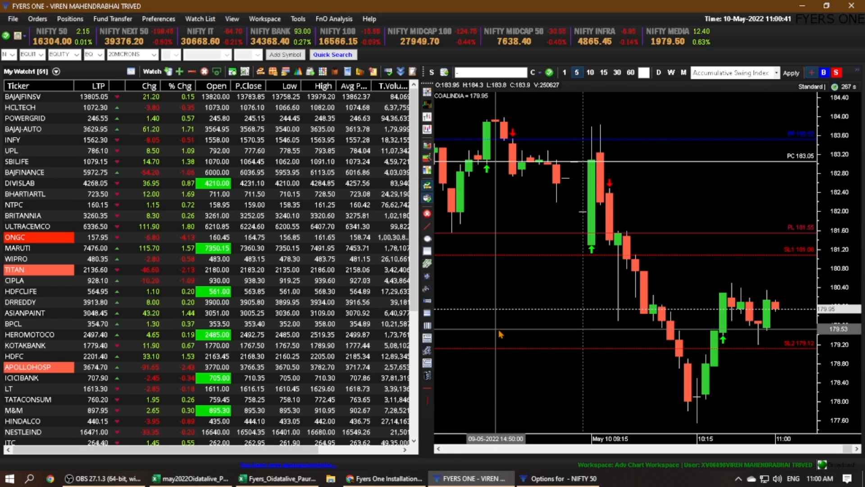
pyautogui.click(557, 477)
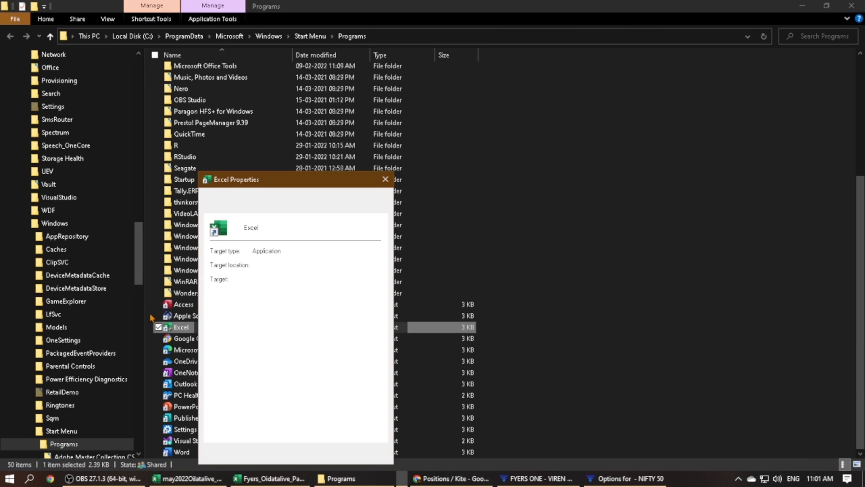
# Step: Check the Excel shortcut's 'Run as administrator' compatibility setting and close Properties
pyautogui.click(355, 207)
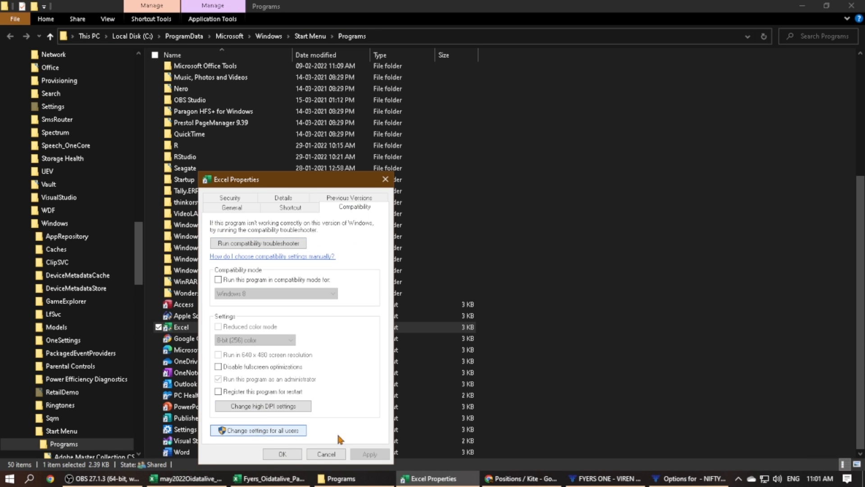
pyautogui.click(259, 430)
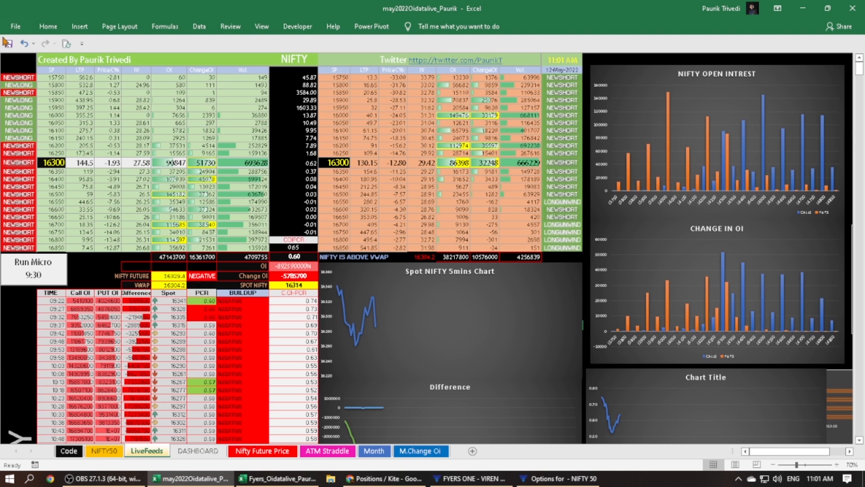
# Step: Enable all Data Connections, Workbook Links and DDE in Excel's Trust Center External Content
pyautogui.click(15, 26)
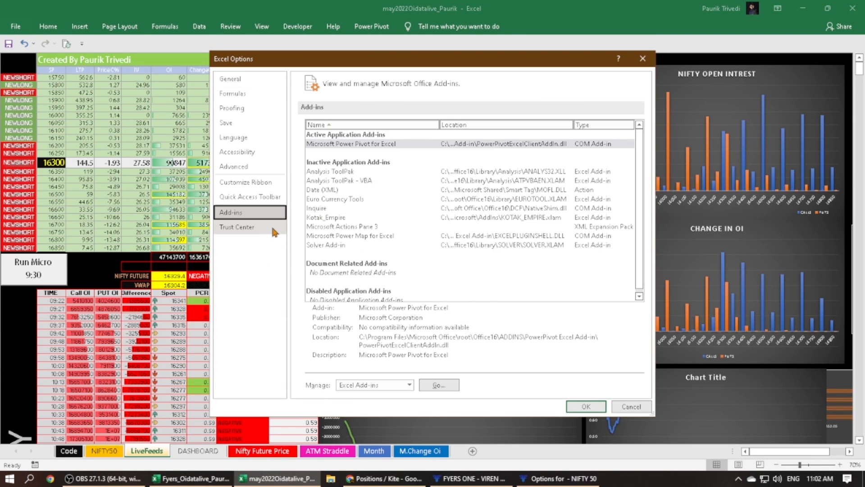
pyautogui.click(237, 227)
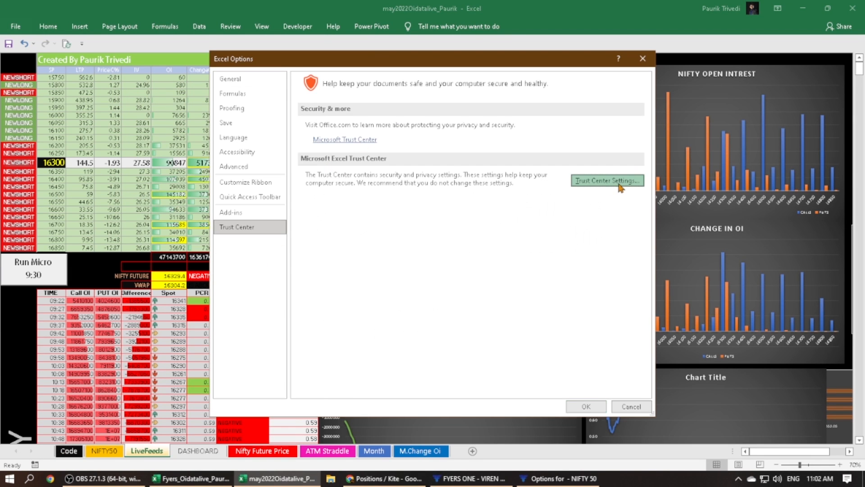
pyautogui.click(606, 180)
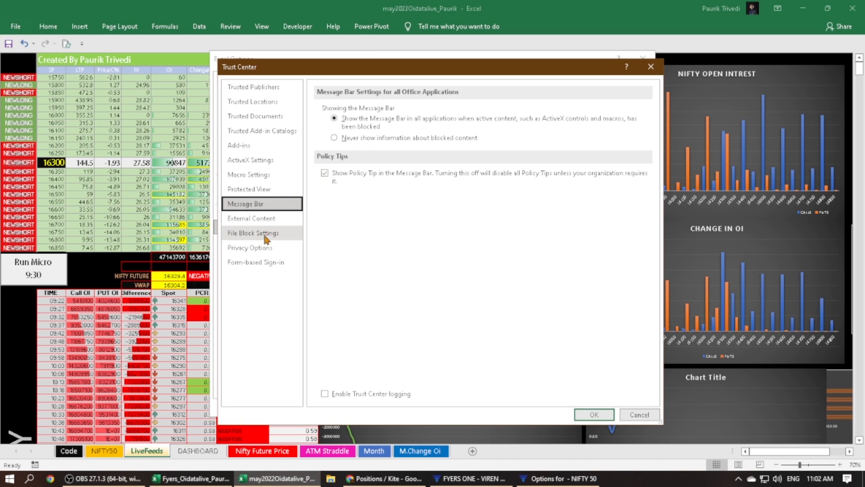
pyautogui.click(251, 218)
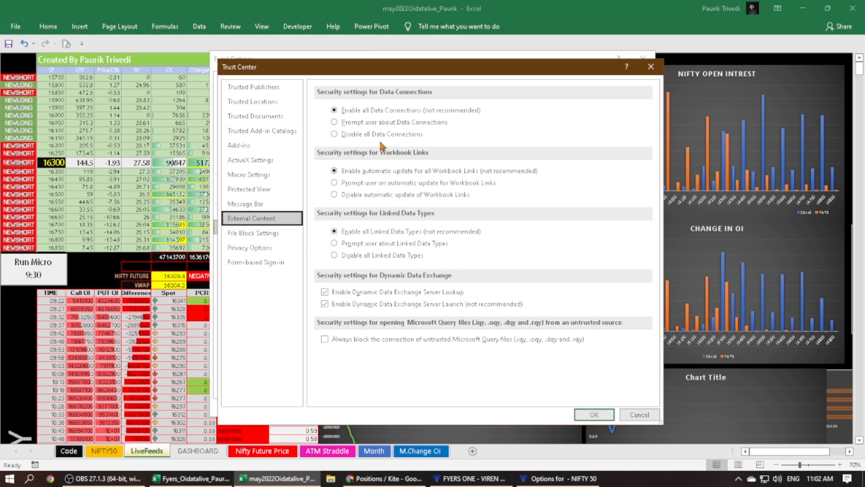
pyautogui.moveTo(310, 206)
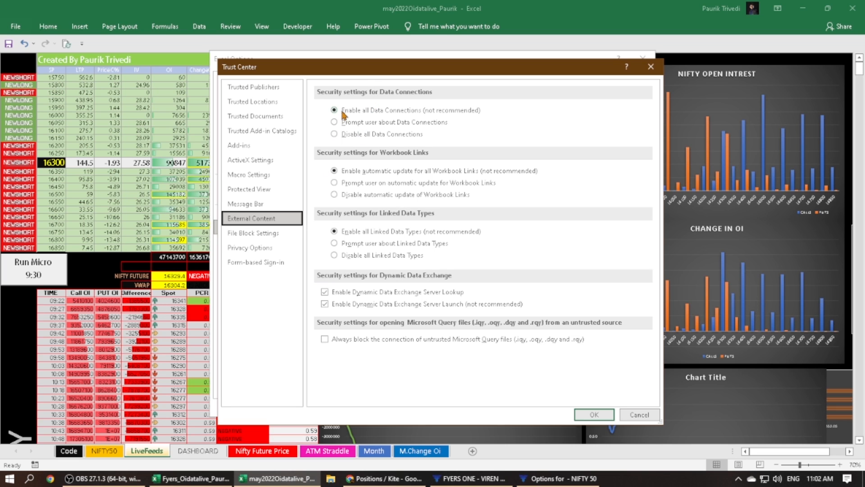
pyautogui.moveTo(430, 117)
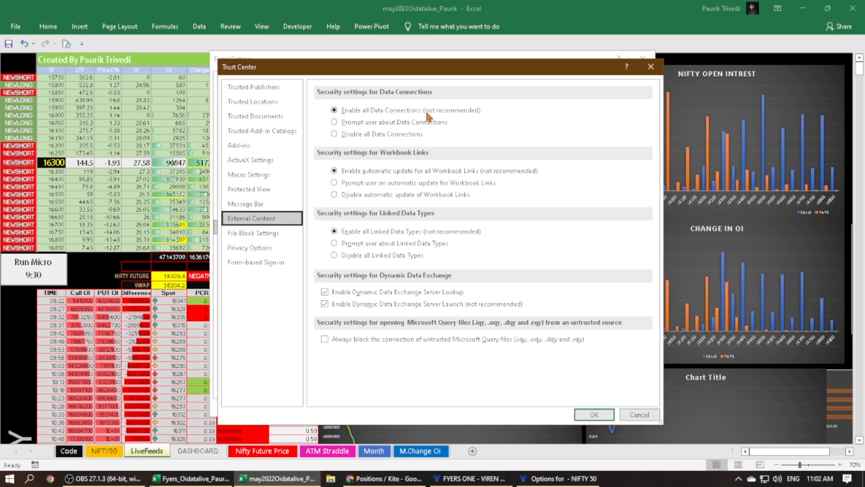
pyautogui.moveTo(343, 116)
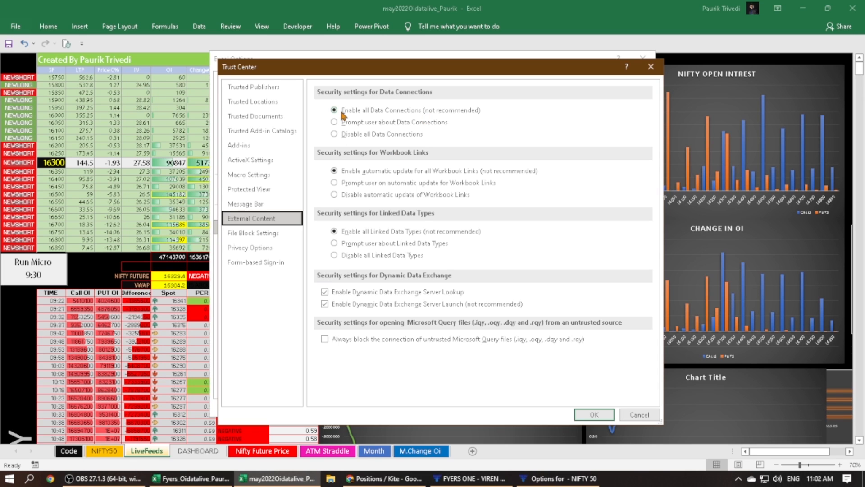
pyautogui.moveTo(345, 176)
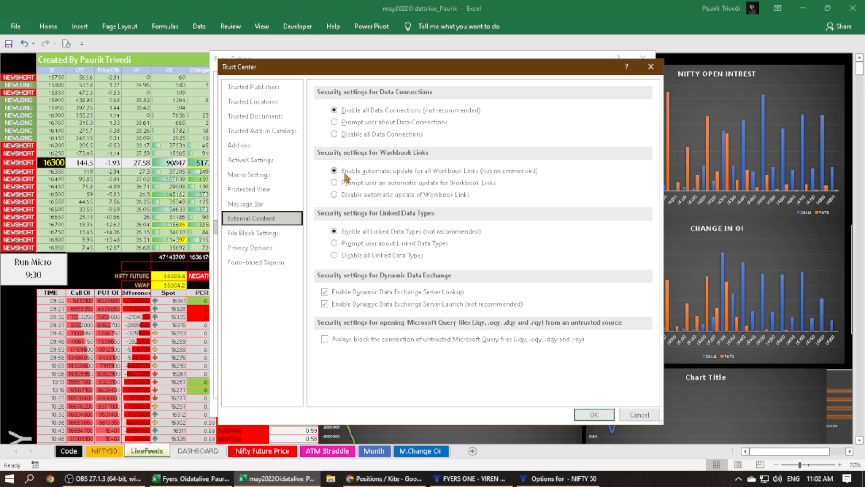
pyautogui.moveTo(459, 173)
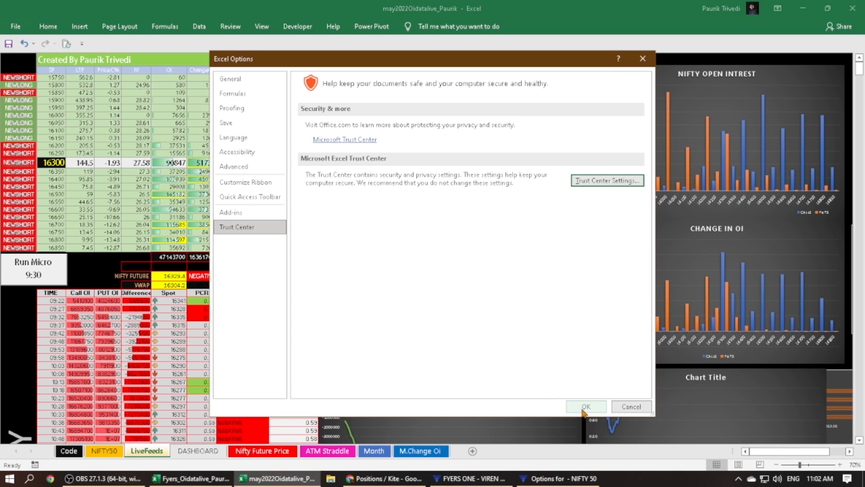
pyautogui.click(585, 406)
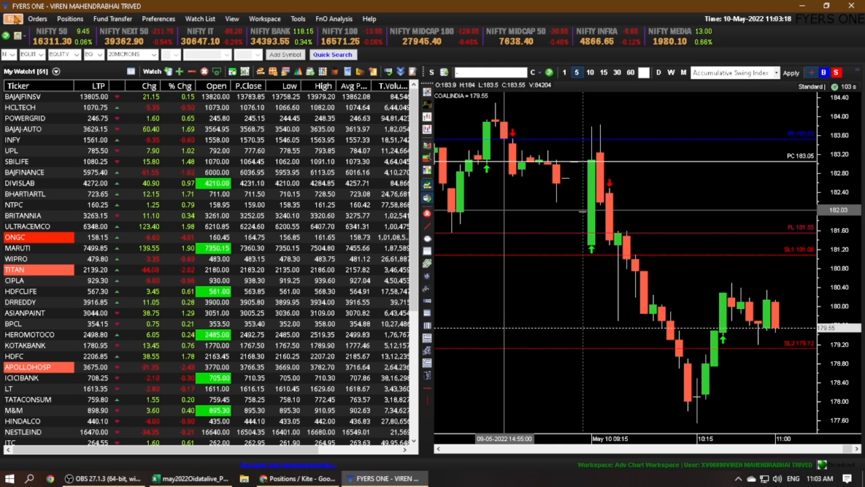
# Step: Reopen the NIFTY option chain as a flat list and set # Strikes from 20 to ALL
pyautogui.click(12, 18)
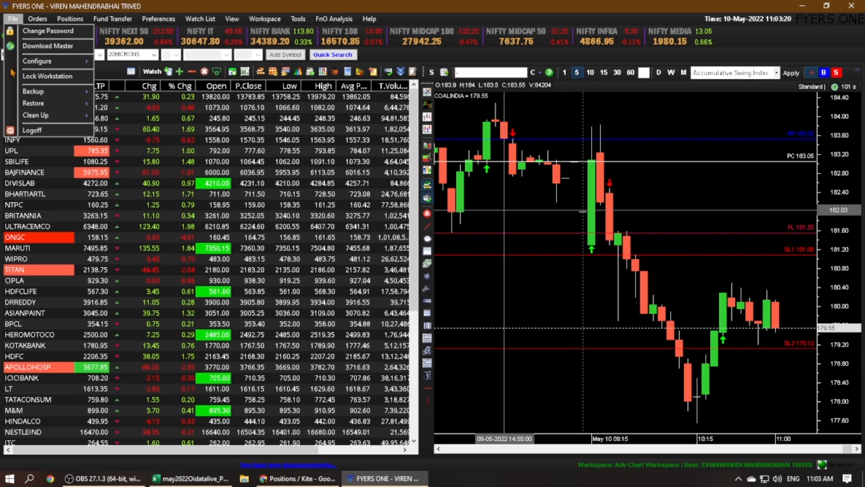
pyautogui.moveTo(37, 61)
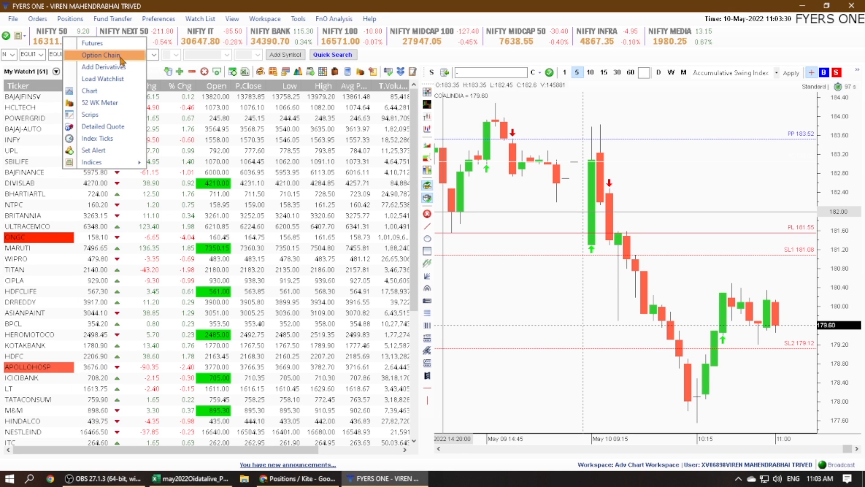
pyautogui.click(101, 54)
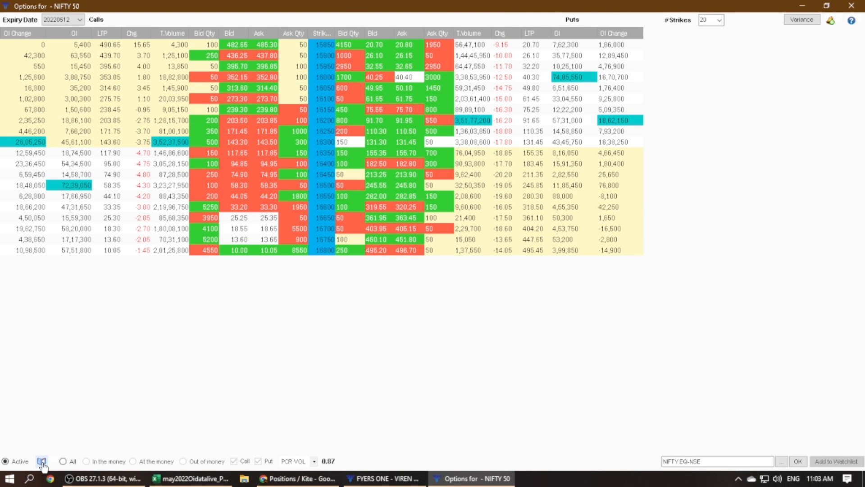
pyautogui.click(41, 460)
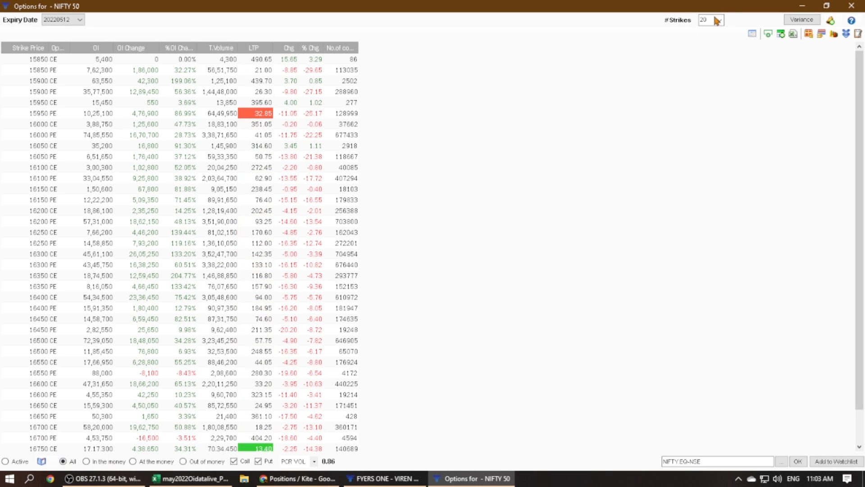
pyautogui.click(719, 20)
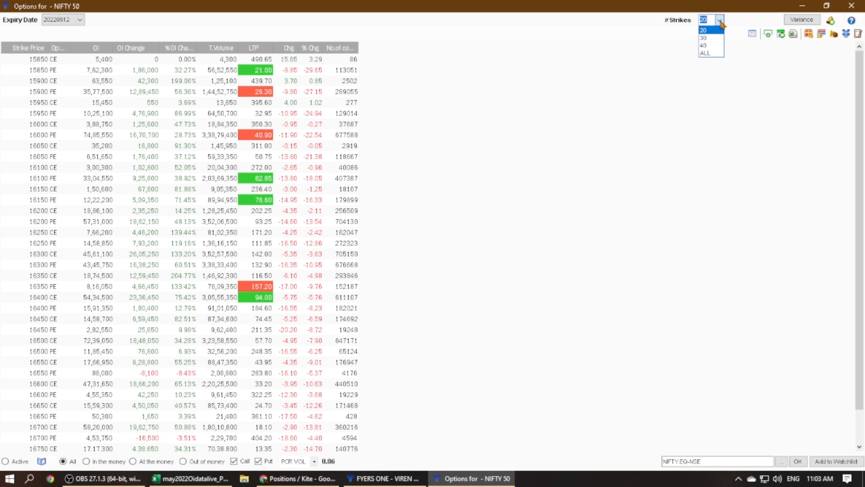
pyautogui.click(706, 53)
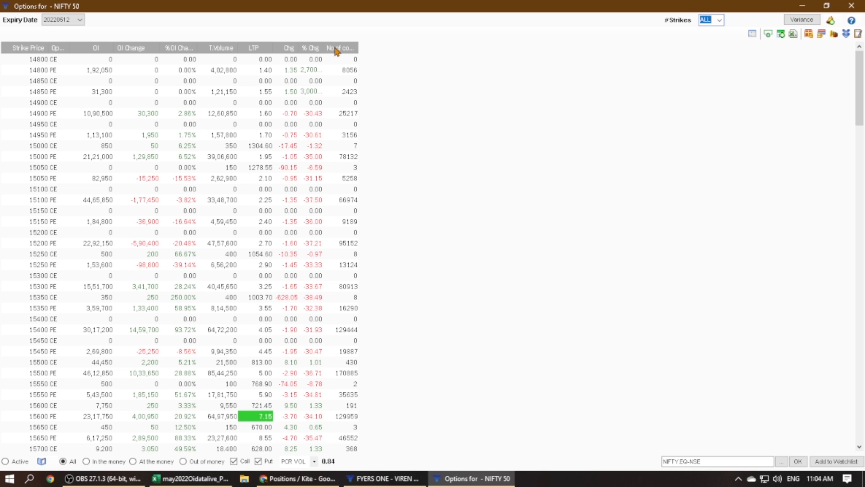
# Step: Review the chain's Add/Remove Columns list and start a new blank Excel workbook
pyautogui.rightClick(335, 52)
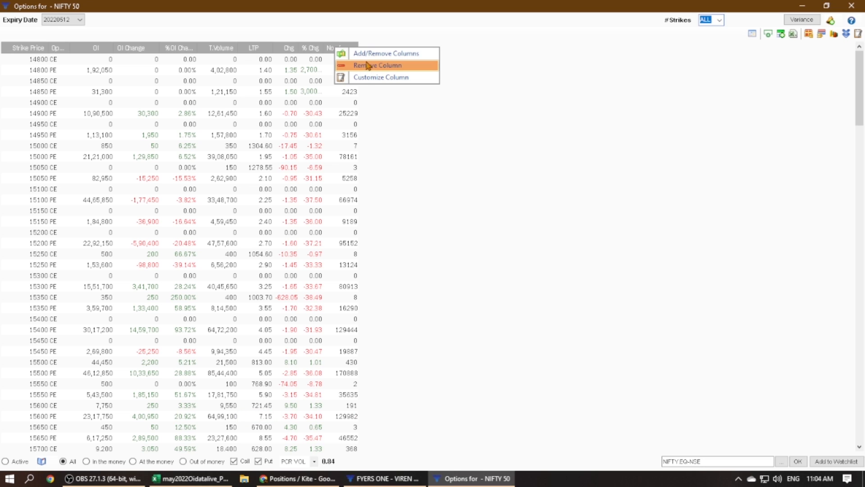
pyautogui.click(386, 53)
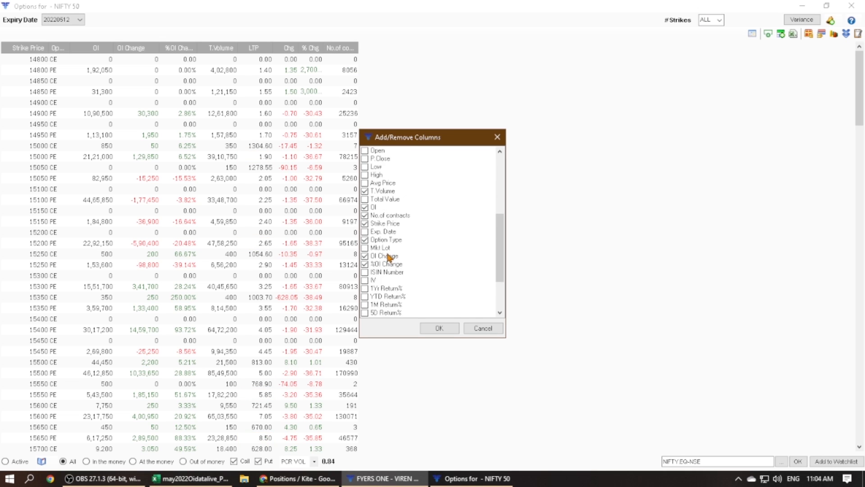
pyautogui.scroll(-3)
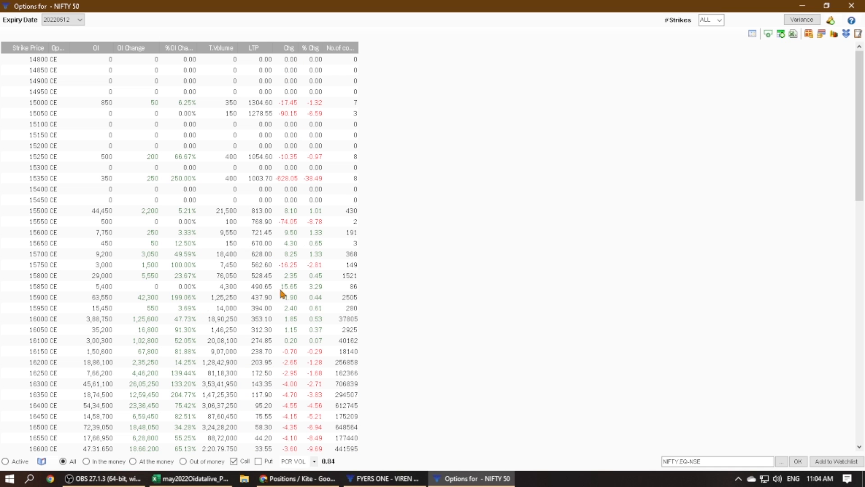
pyautogui.write('ex')
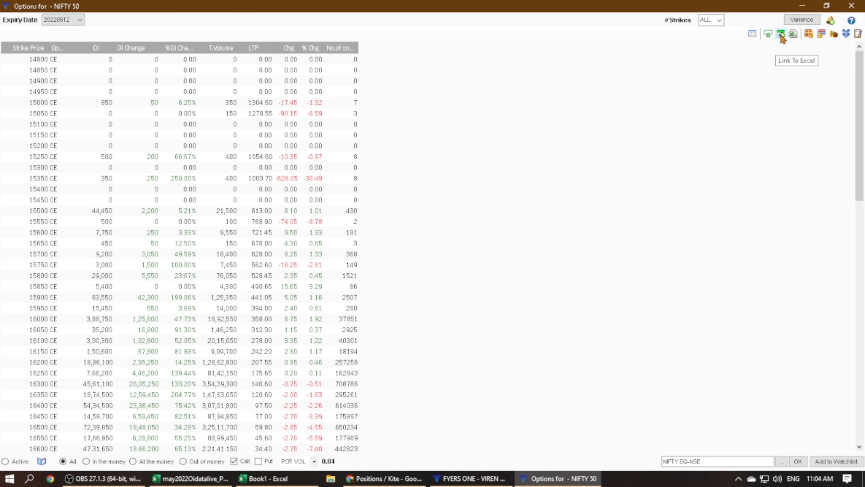
# Step: Copy Link To Excel data for all call symbols with price and change columns
pyautogui.click(780, 34)
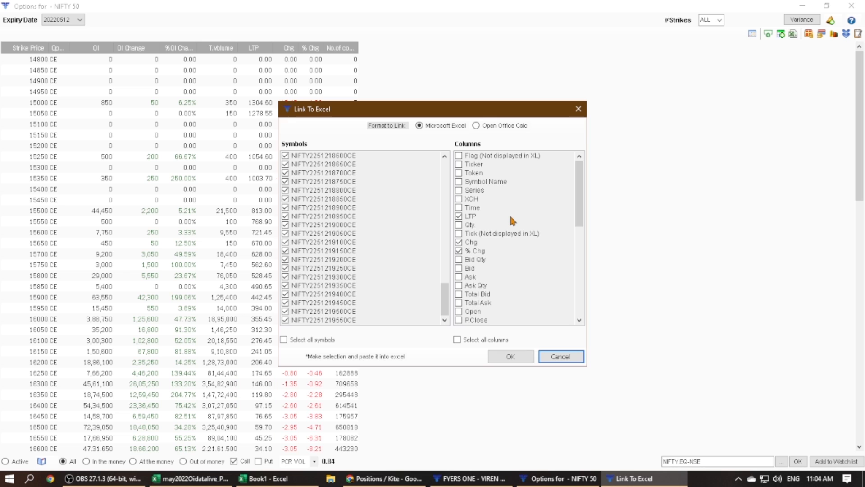
pyautogui.scroll(-3)
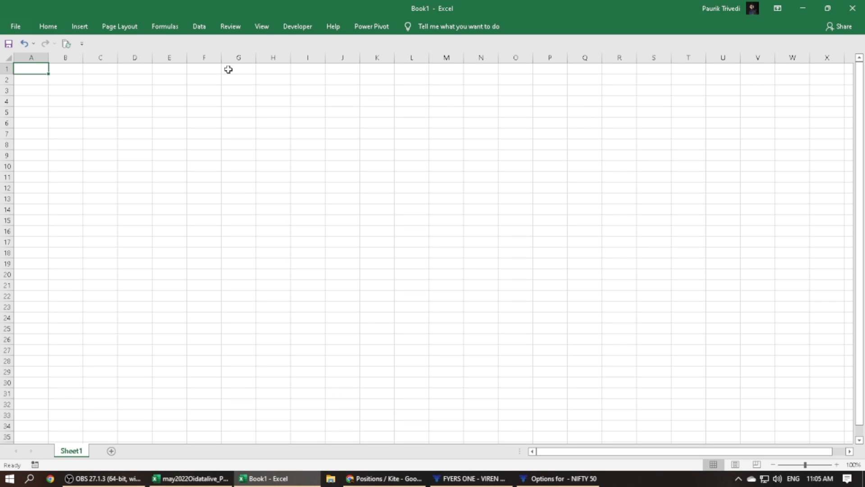
# Step: Paste the live call-option links into Book1 at A1, review the rows, and return to FYERS ONE
pyautogui.press('ctrl+v')
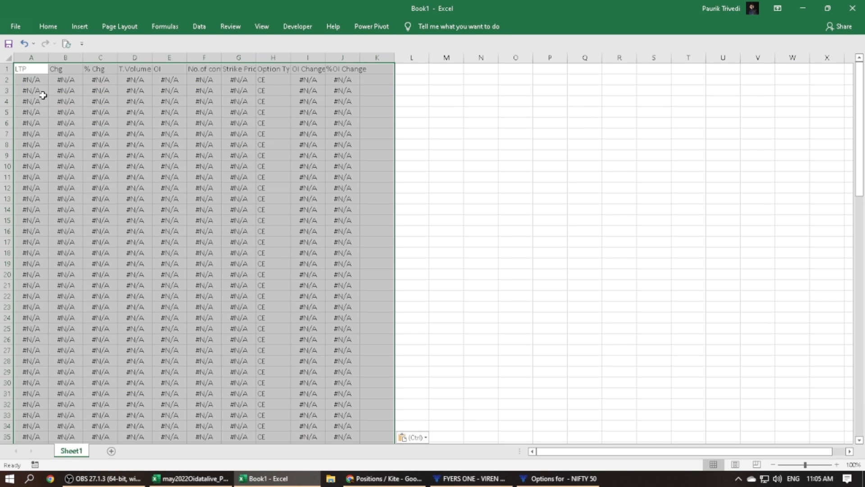
pyautogui.rightClick(43, 95)
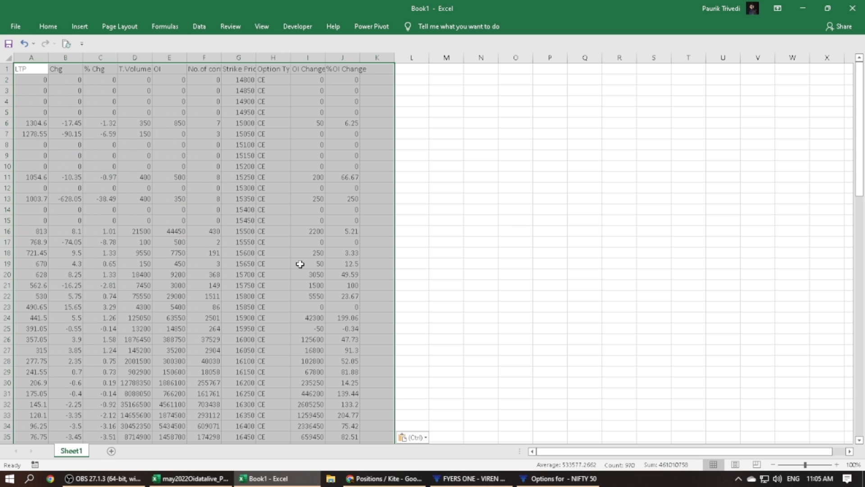
pyautogui.scroll(-3)
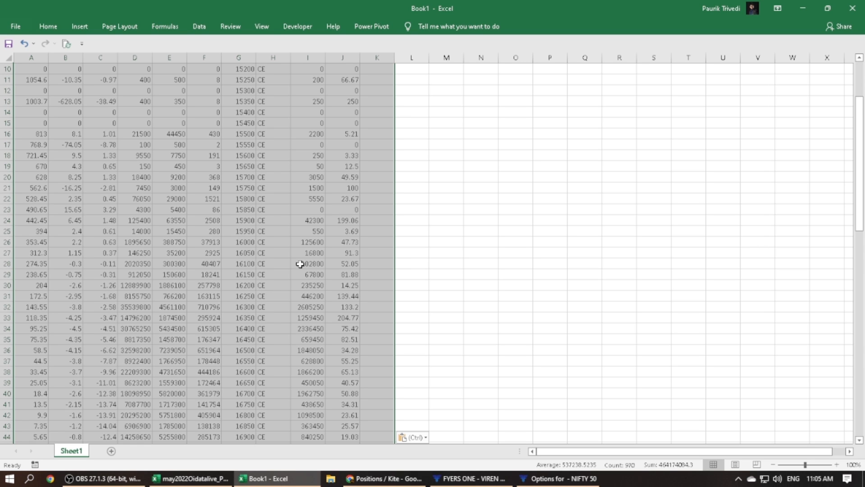
pyautogui.scroll(-3)
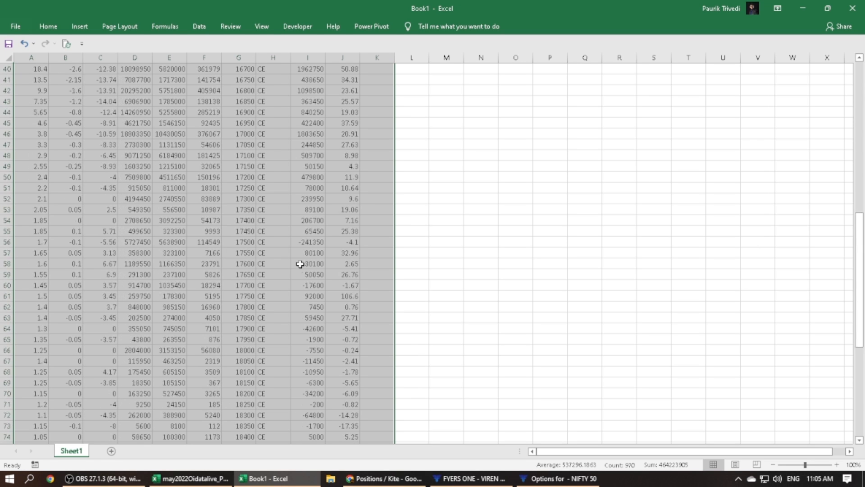
pyautogui.scroll(3)
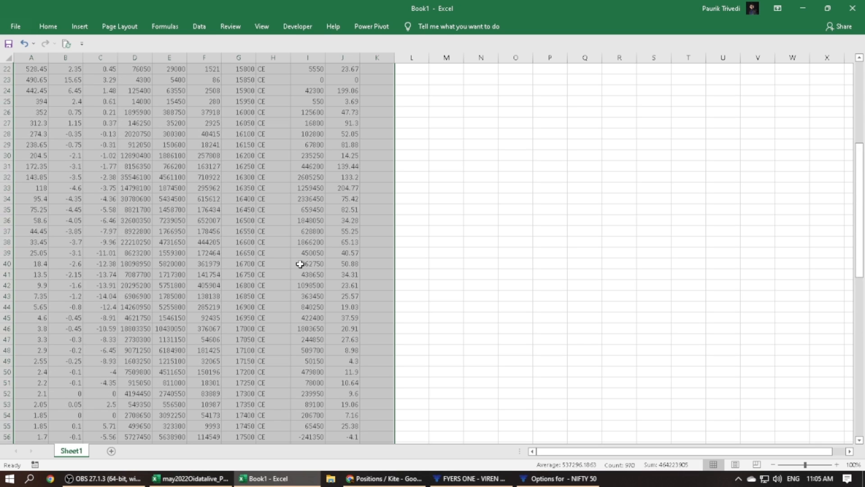
pyautogui.scroll(3)
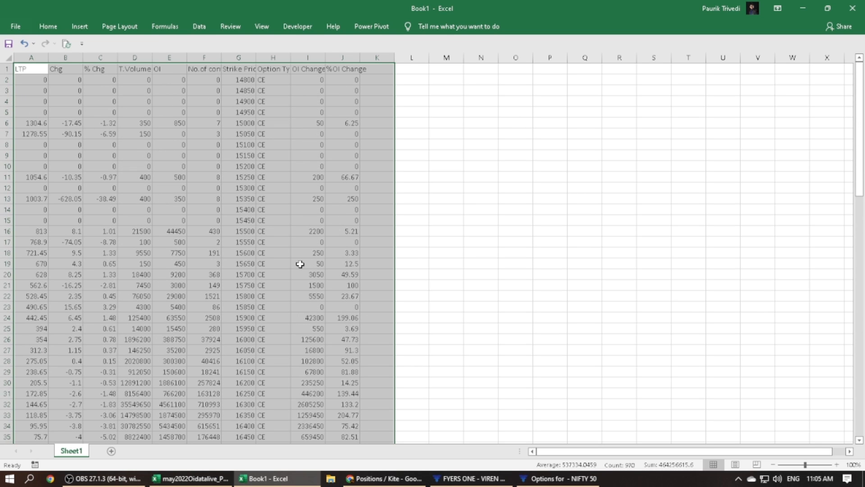
pyautogui.scroll(-3)
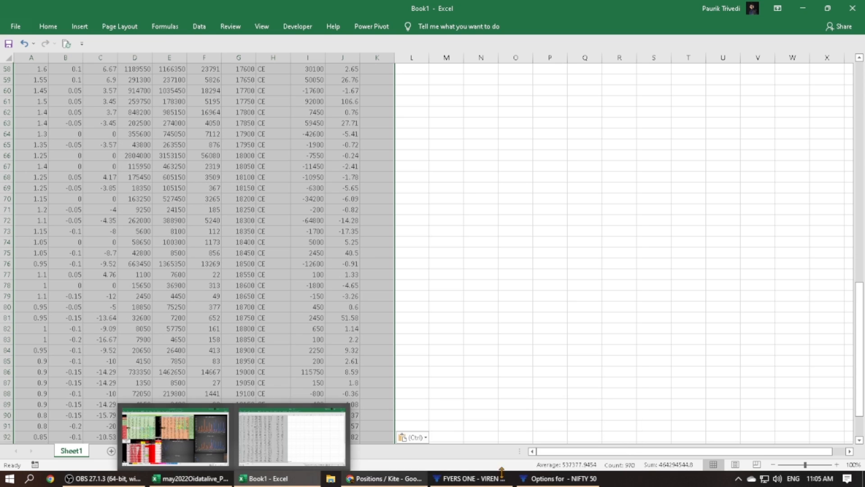
pyautogui.click(558, 478)
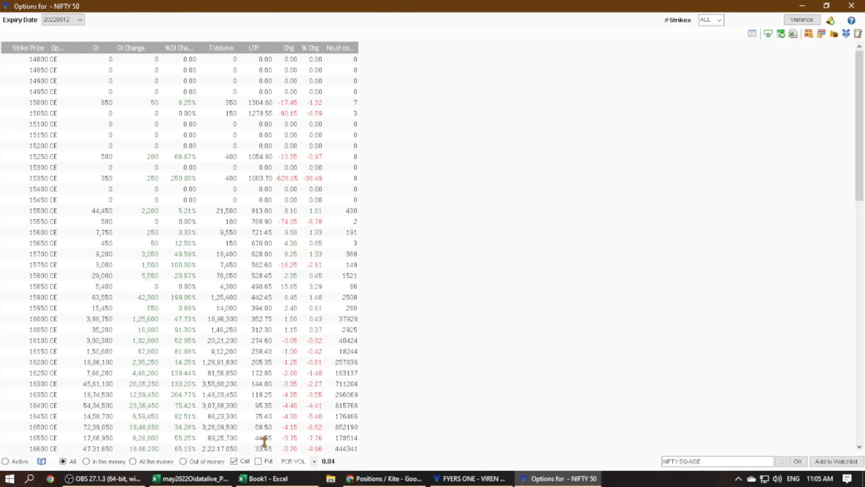
# Step: Switch the chain from calls to puts, copy their Excel links, and go to Book1
pyautogui.click(234, 460)
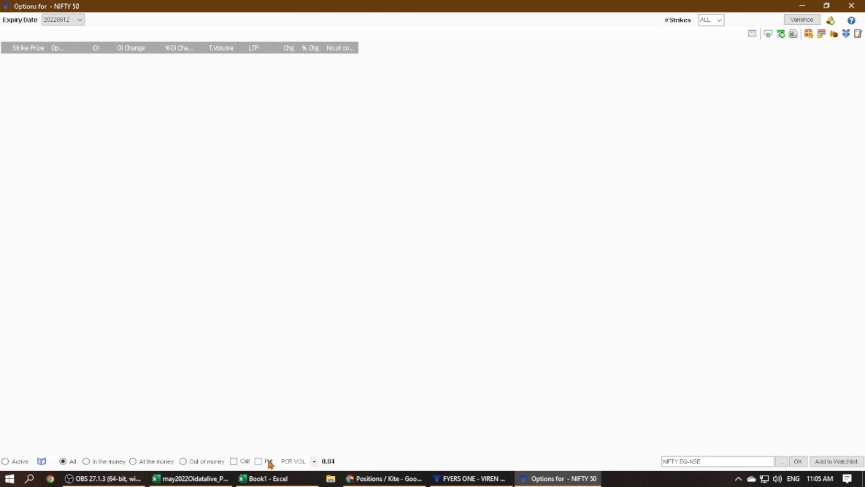
pyautogui.click(258, 460)
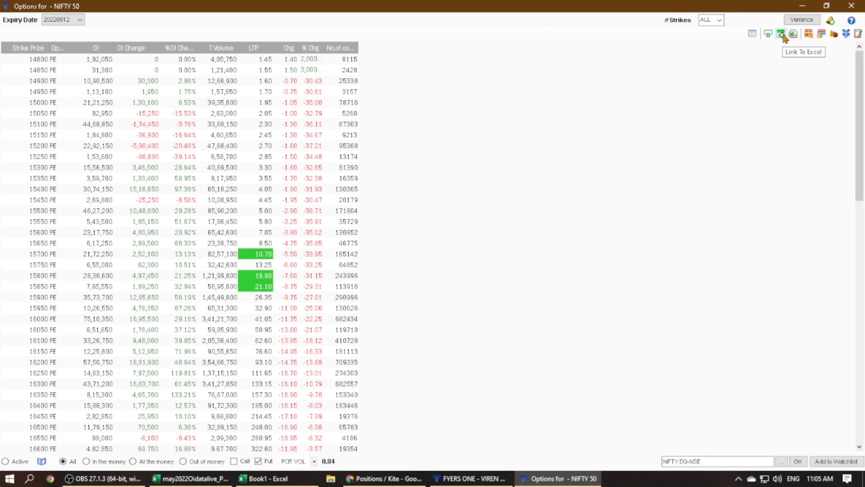
pyautogui.click(782, 34)
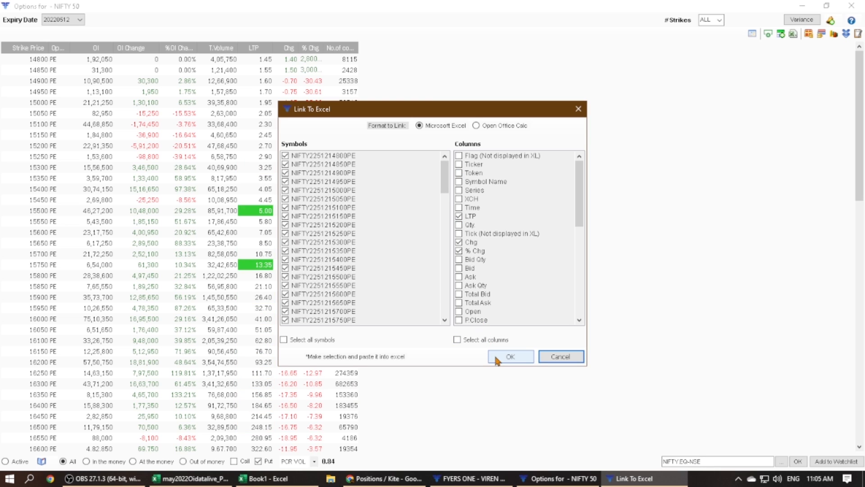
pyautogui.click(510, 356)
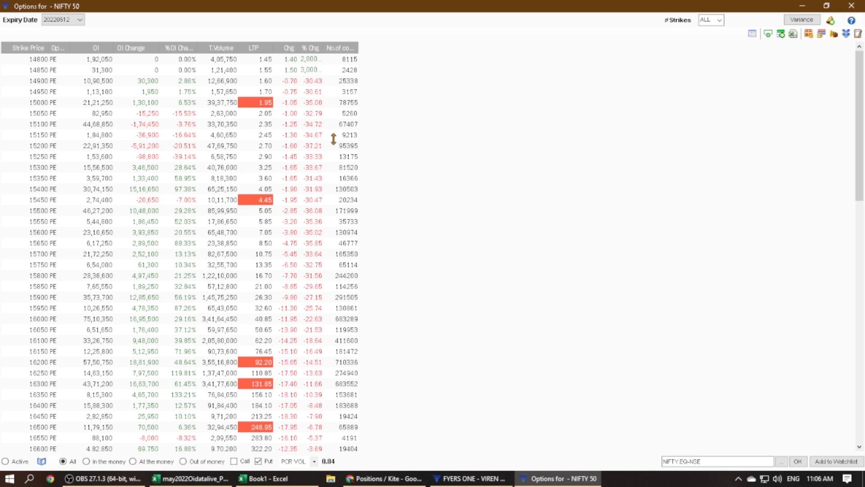
pyautogui.scroll(-3)
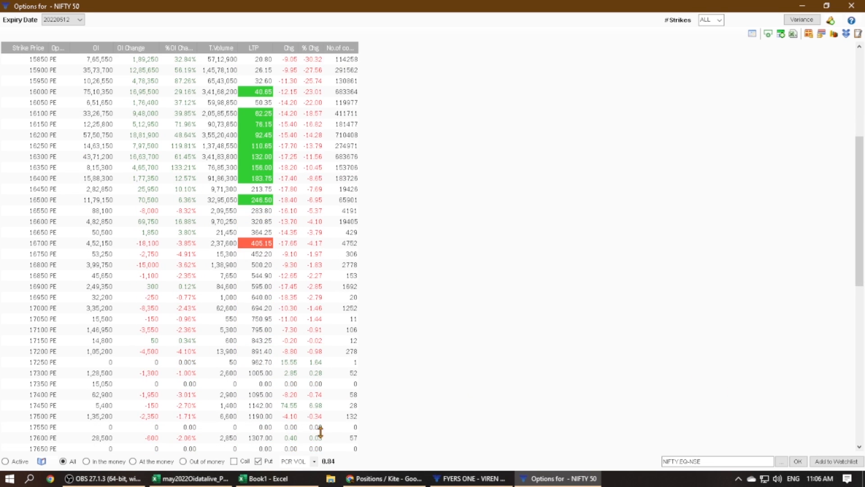
pyautogui.click(270, 479)
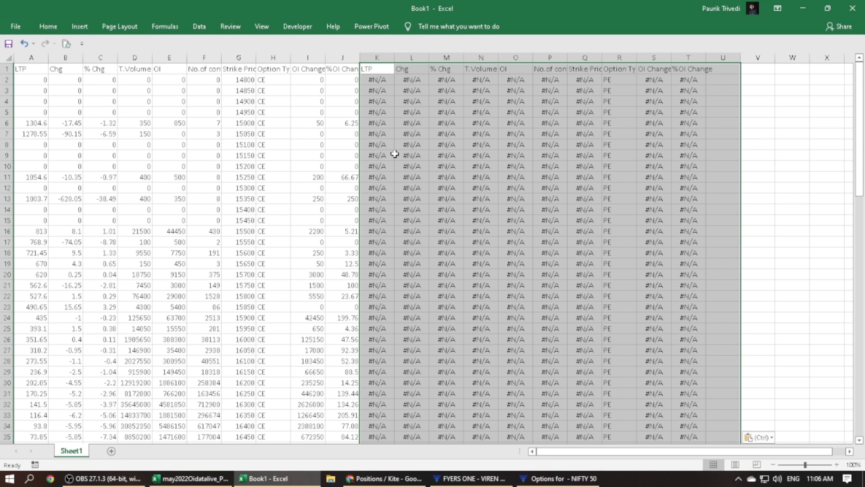
pyautogui.moveTo(337, 163)
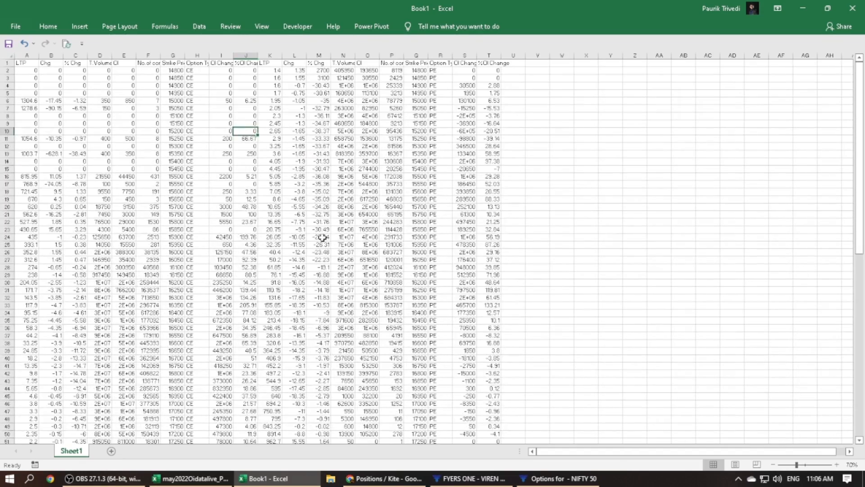
# Step: Scroll through Book1's live NIFTY call and put option chain rows across strikes
pyautogui.scroll(-3)
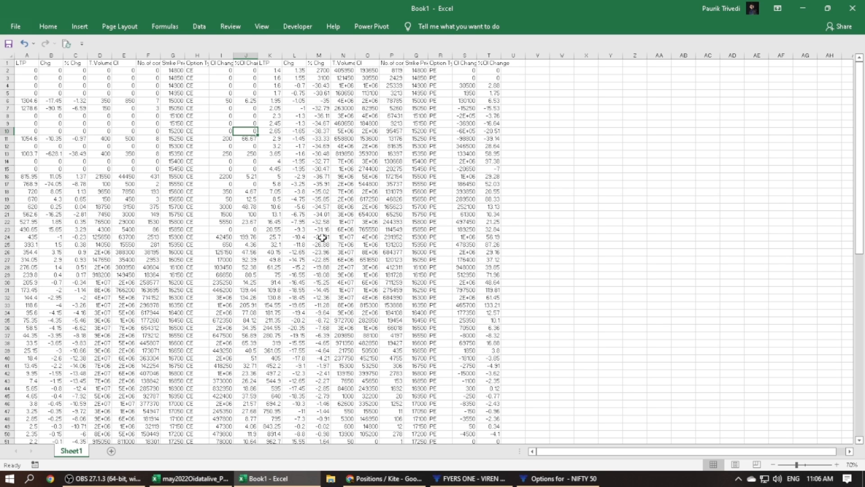
pyautogui.scroll(-3)
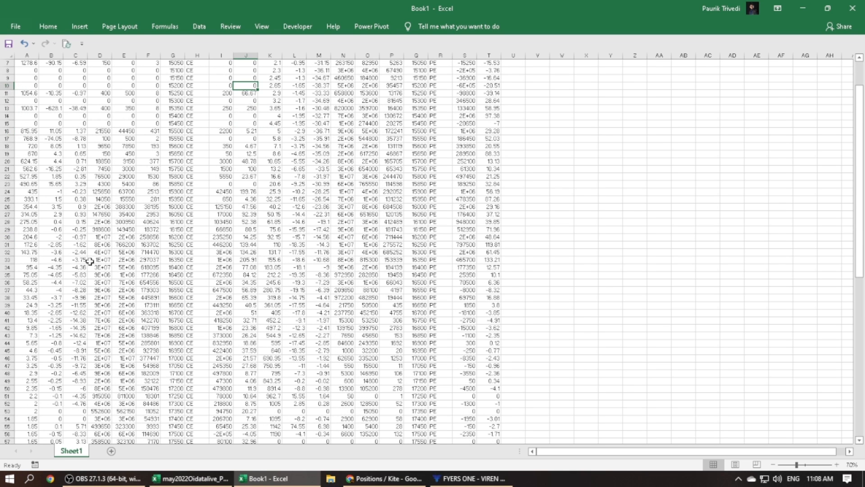
pyautogui.scroll(-3)
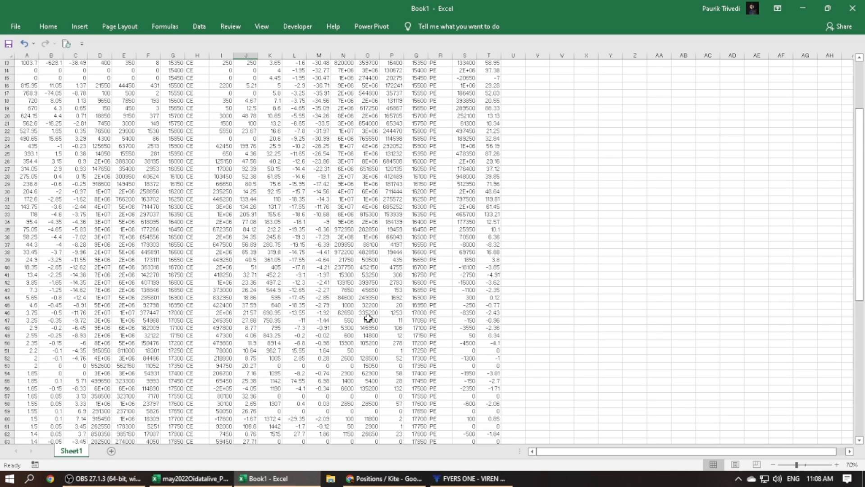
pyautogui.scroll(-3)
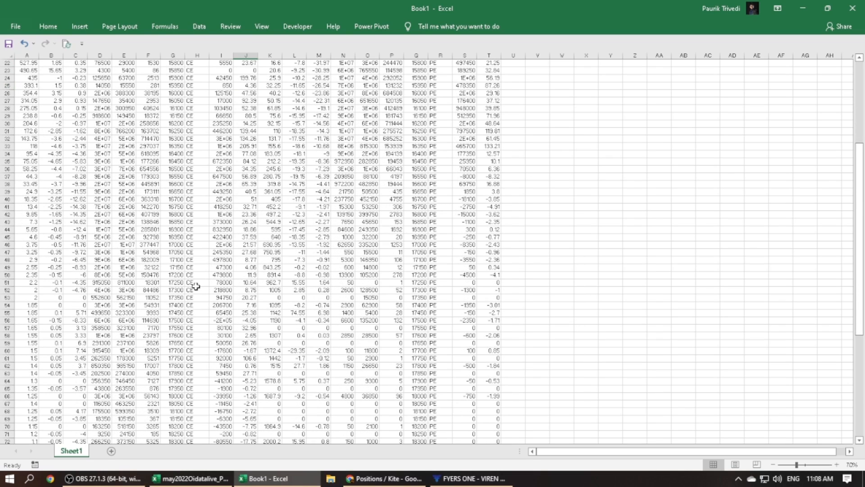
pyautogui.scroll(-3)
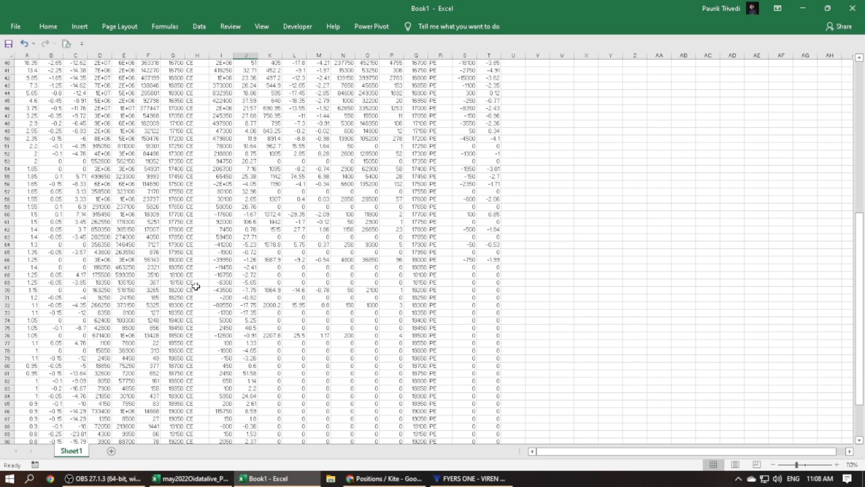
pyautogui.scroll(3)
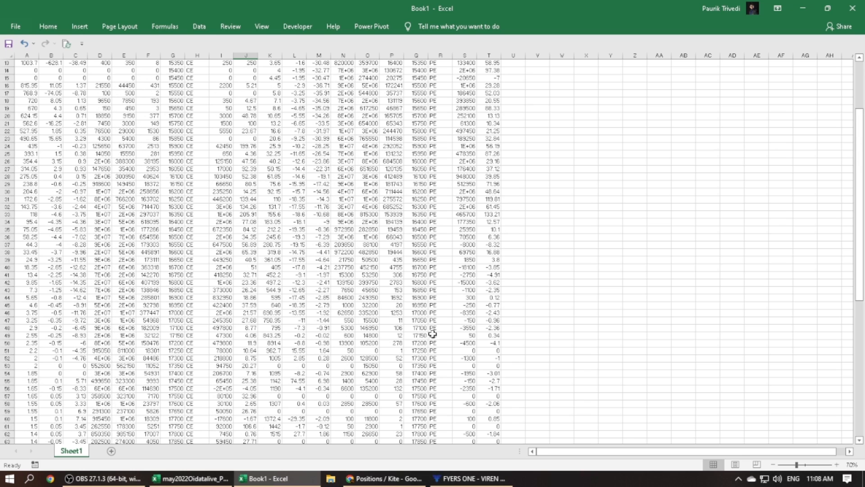
pyautogui.click(472, 479)
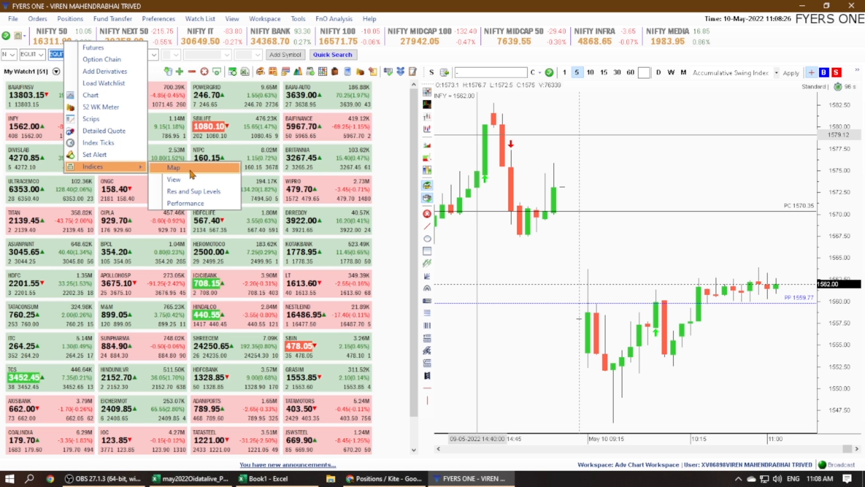
pyautogui.moveTo(193, 179)
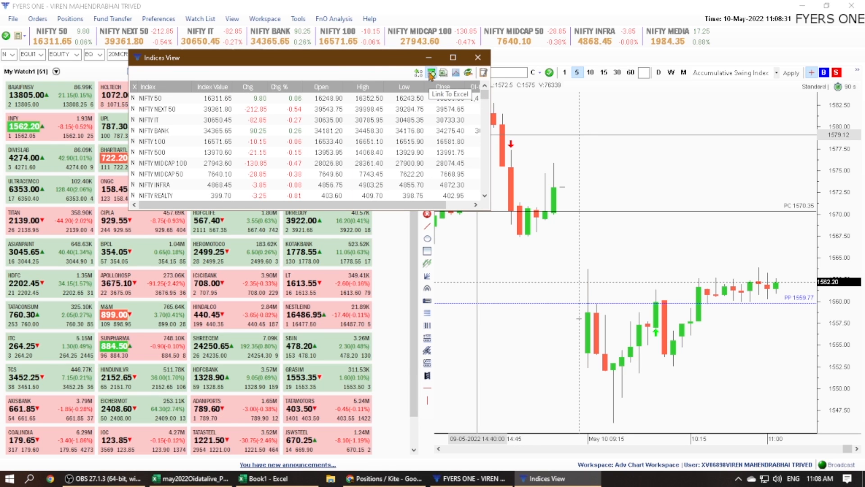
# Step: Link the NIFTY 50 index row from FYERS ONE's indices view to Excel
pyautogui.click(431, 72)
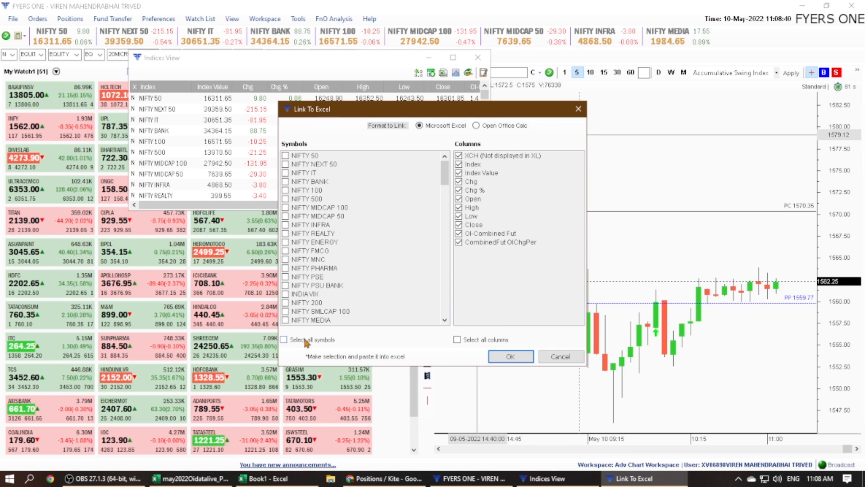
pyautogui.click(285, 156)
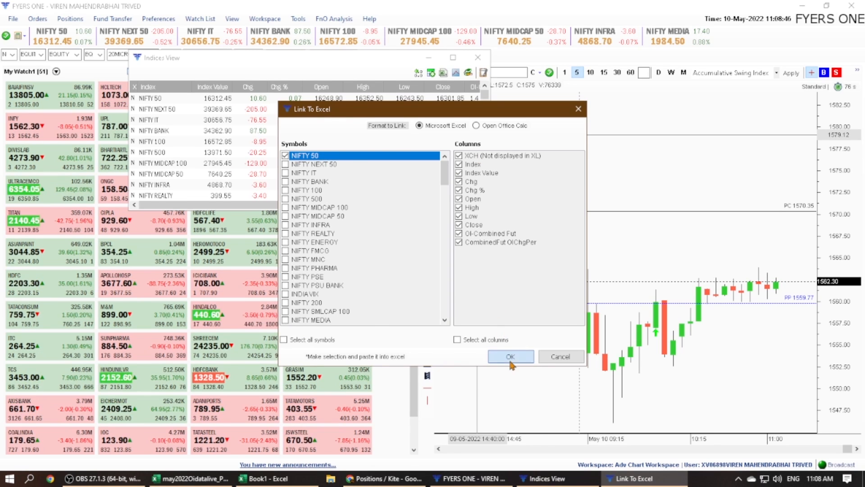
pyautogui.click(510, 356)
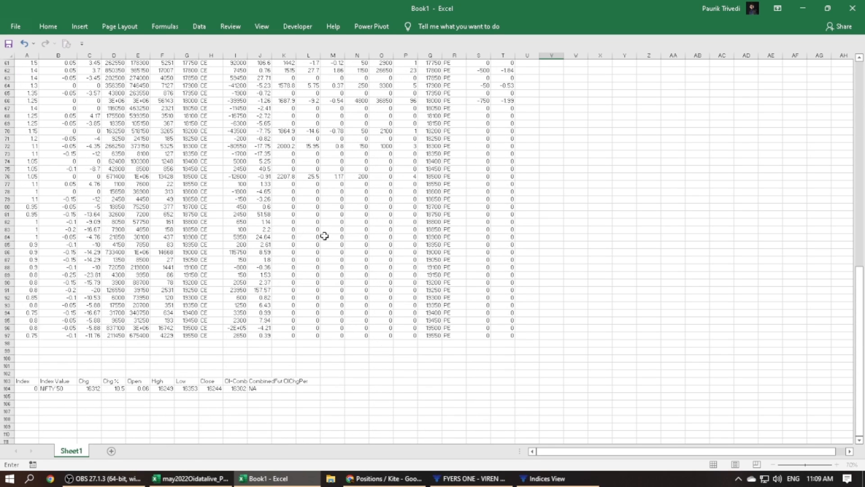
# Step: Enter the formula =B1 in cell V1
pyautogui.write('=B1')
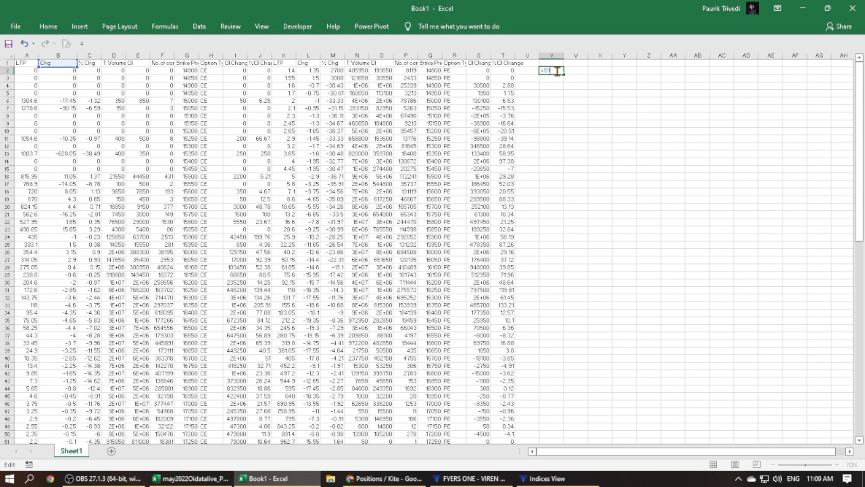
pyautogui.press('enter')
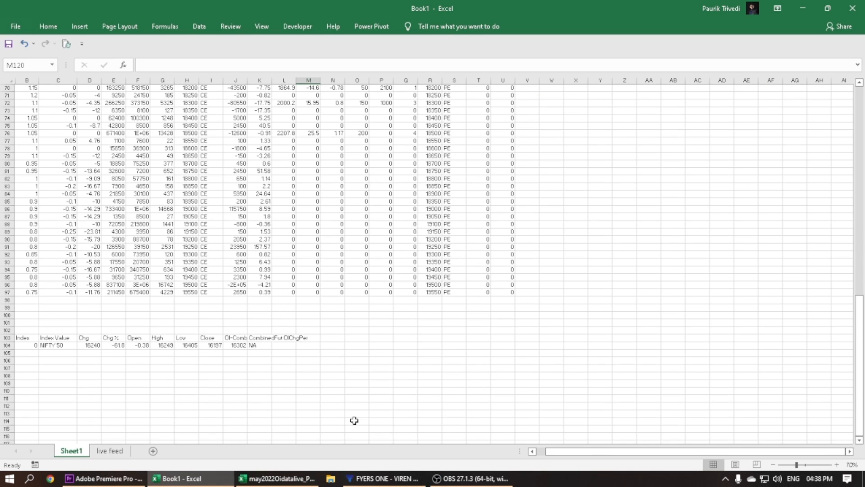
pyautogui.moveTo(383, 478)
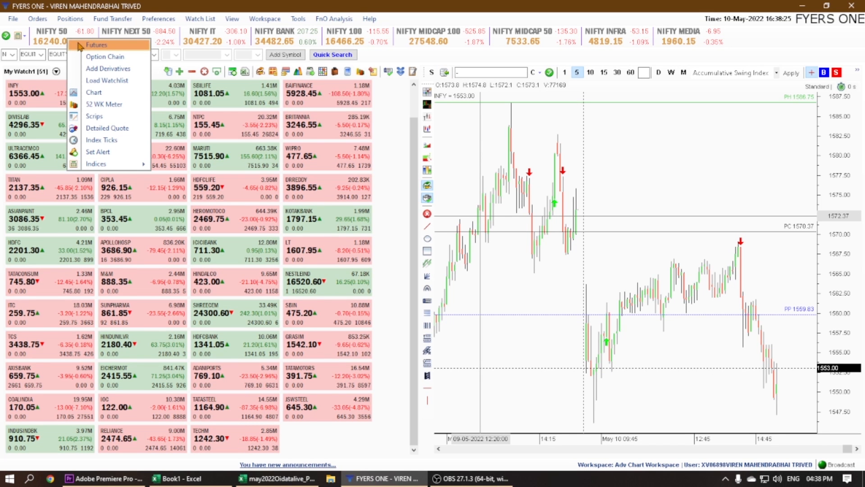
# Step: Link the May, June and July NIFTY futures contracts, with chosen columns, to Excel
pyautogui.click(96, 45)
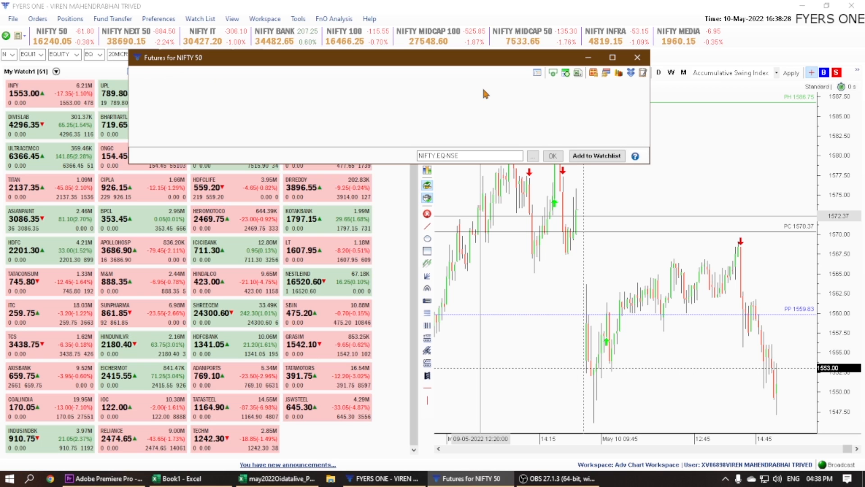
pyautogui.moveTo(578, 79)
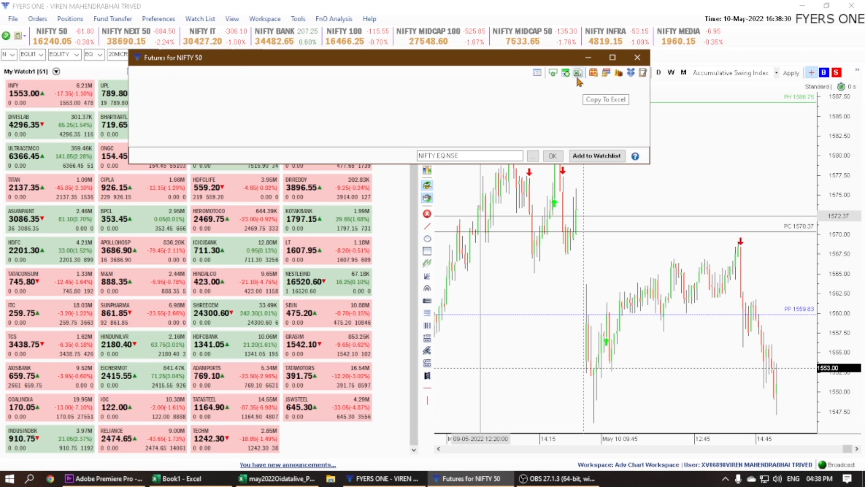
pyautogui.click(578, 72)
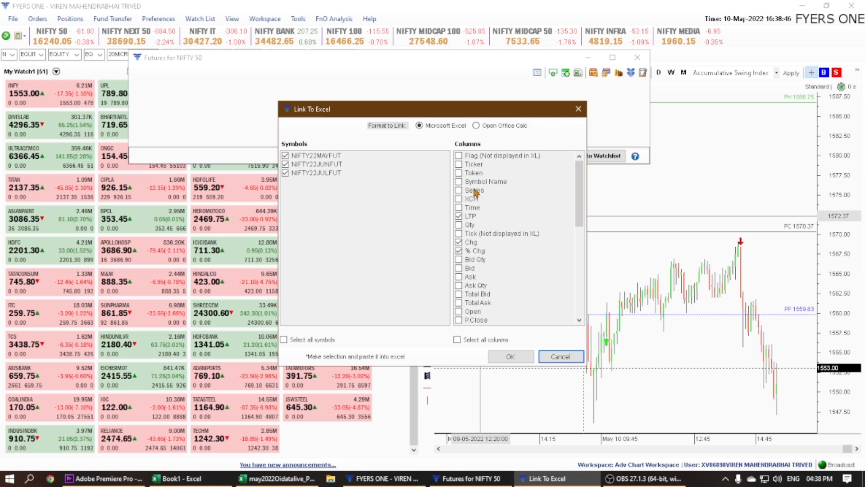
pyautogui.scroll(-3)
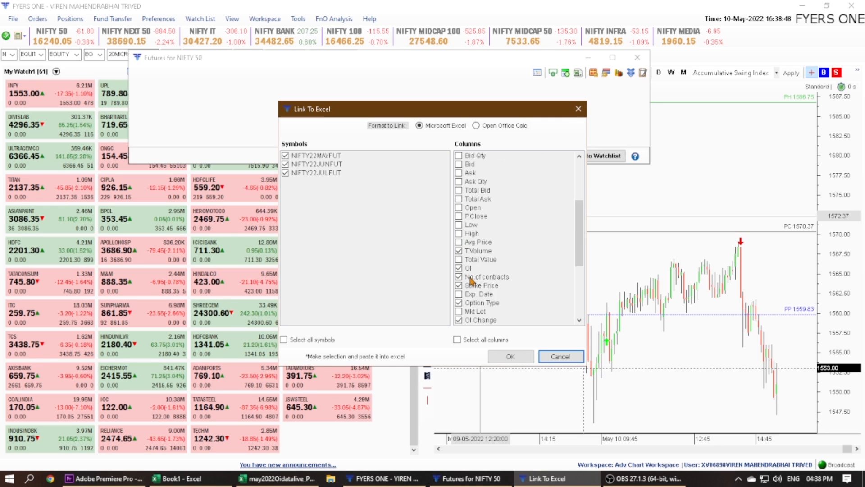
pyautogui.scroll(-3)
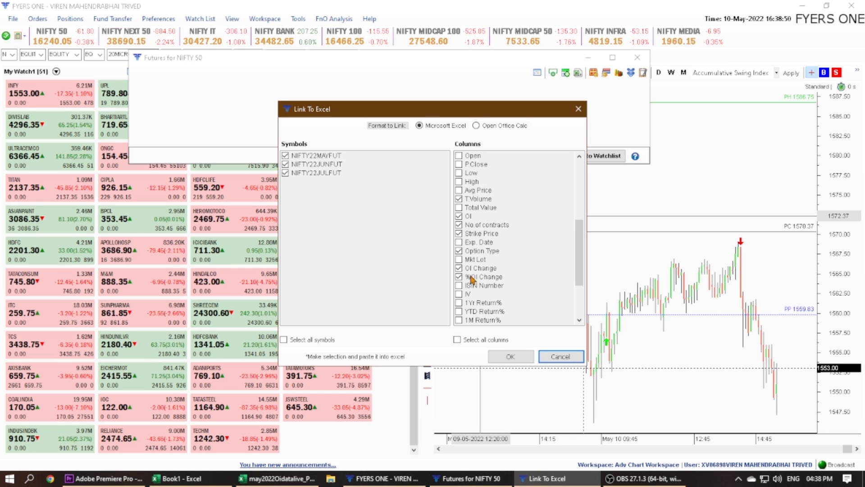
pyautogui.click(560, 356)
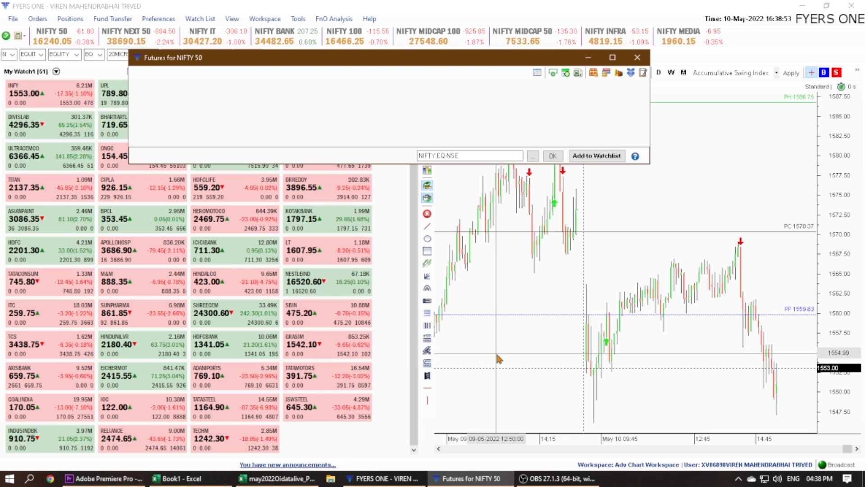
pyautogui.click(177, 479)
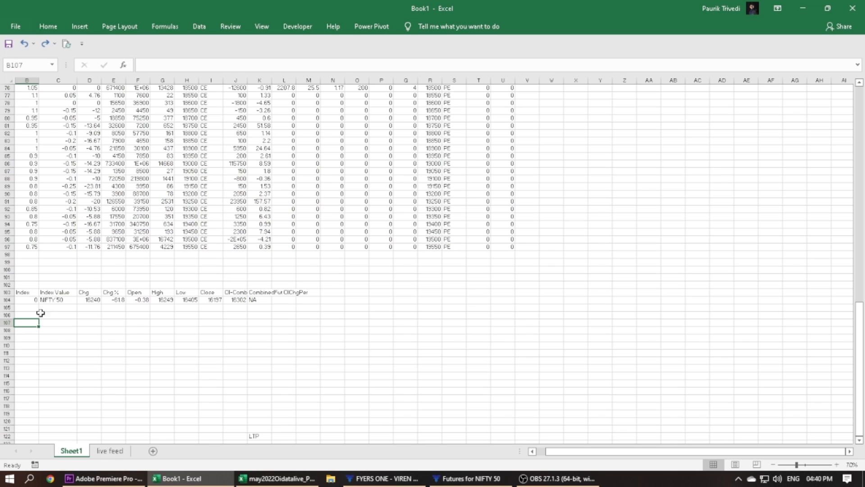
# Step: Paste the three live NIFTY futures rows into Book1 at A107
pyautogui.press('ctrl+v')
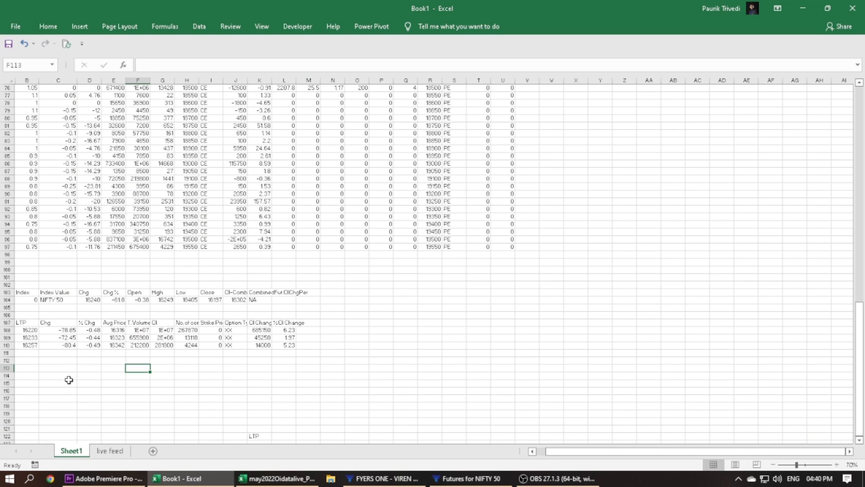
pyautogui.moveTo(37, 346)
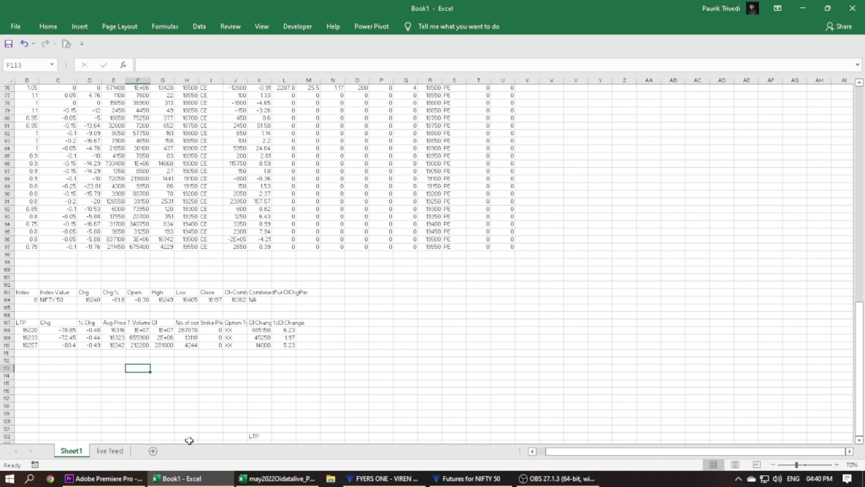
pyautogui.scroll(3)
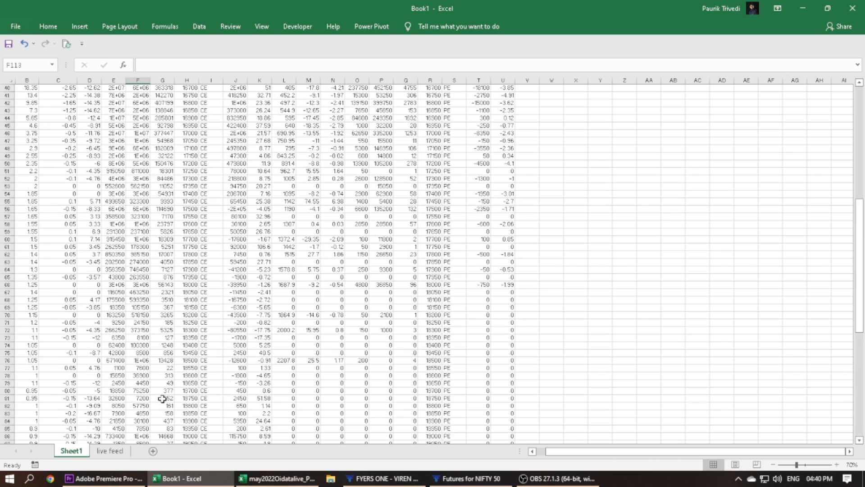
pyautogui.scroll(3)
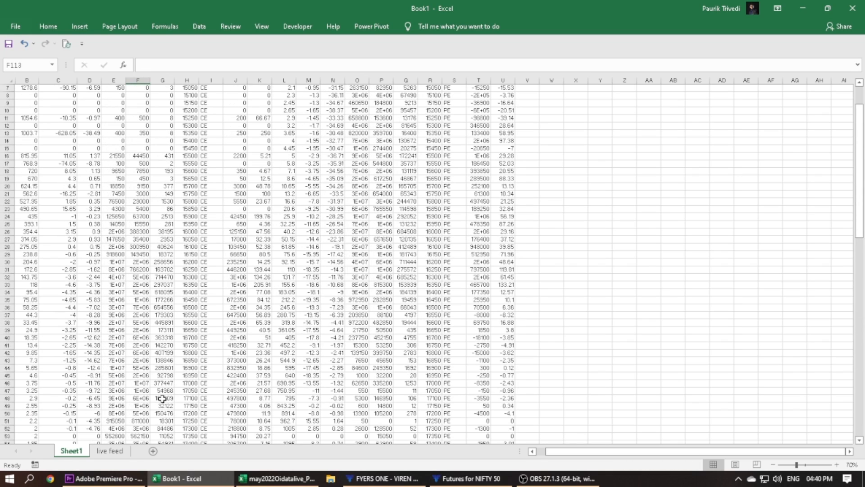
pyautogui.scroll(-3)
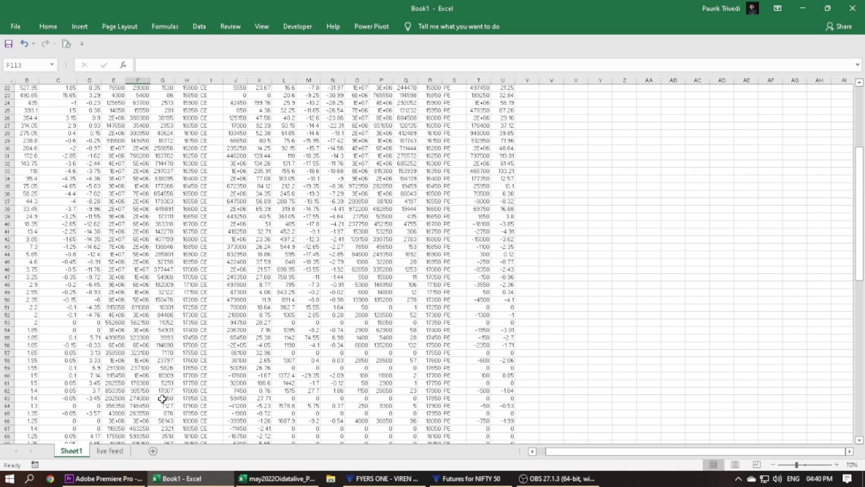
pyautogui.scroll(-3)
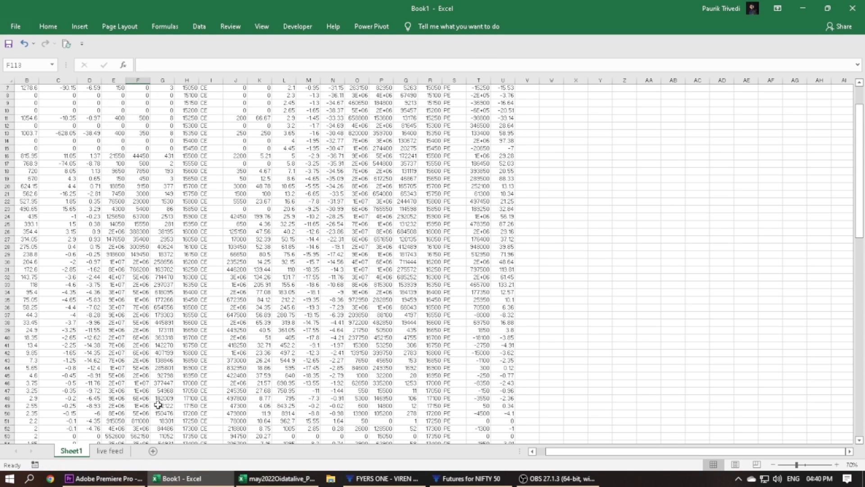
pyautogui.moveTo(165, 359)
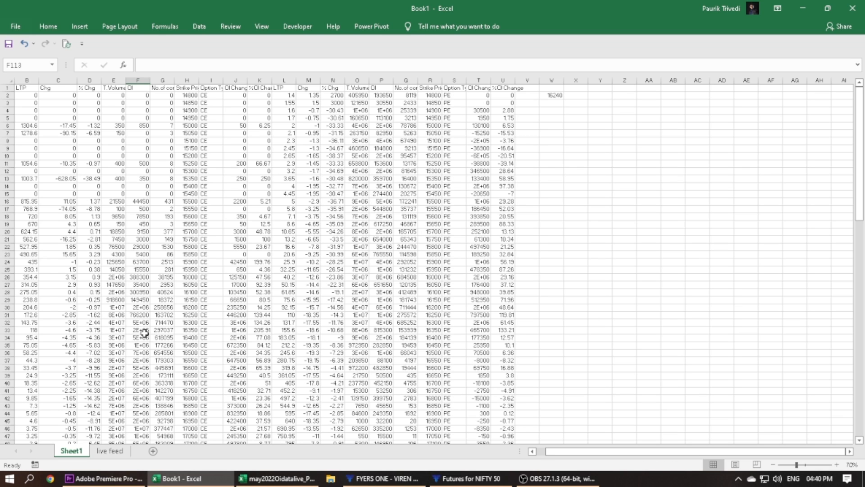
pyautogui.scroll(-3)
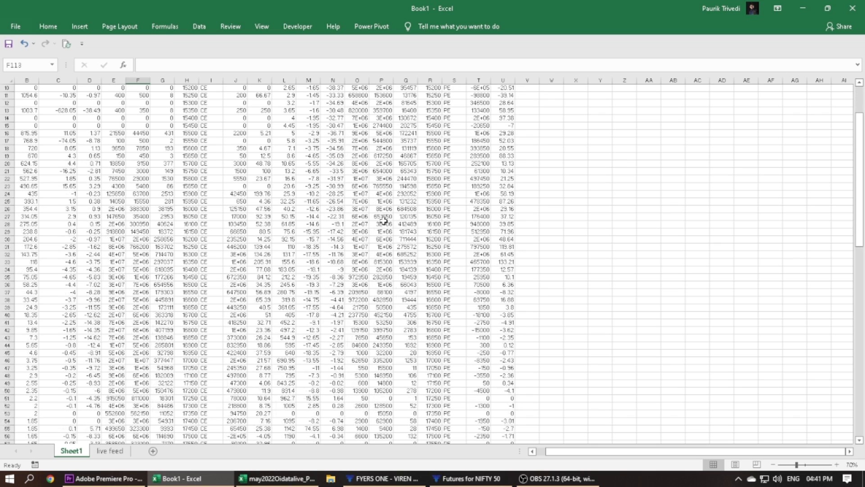
pyautogui.click(194, 477)
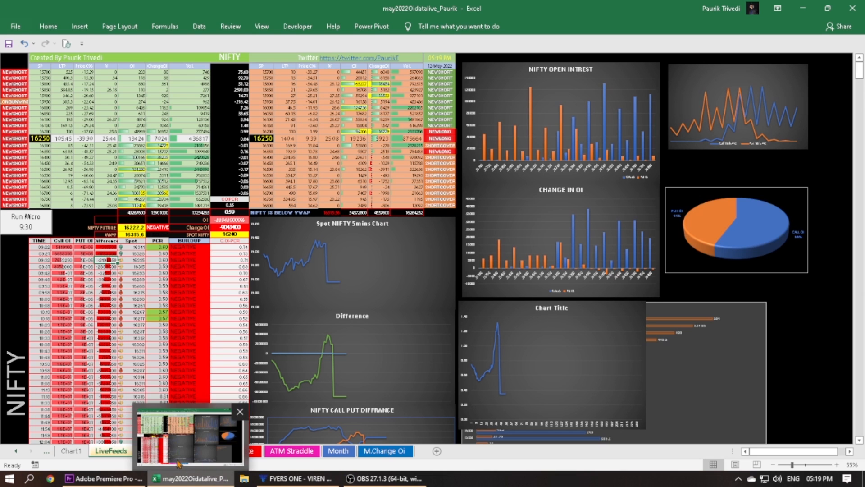
# Step: Step through the DASHBOARD and Nifty Future Price sheets to reach ATM Straddle
pyautogui.click(162, 451)
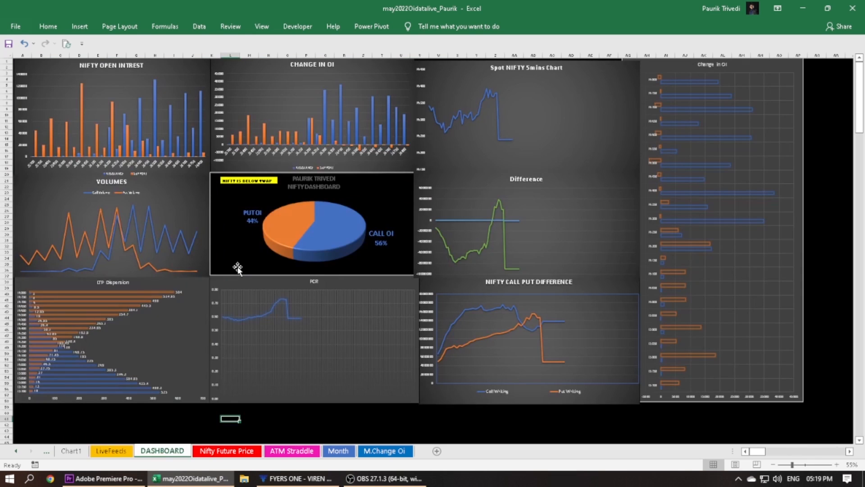
pyautogui.click(227, 451)
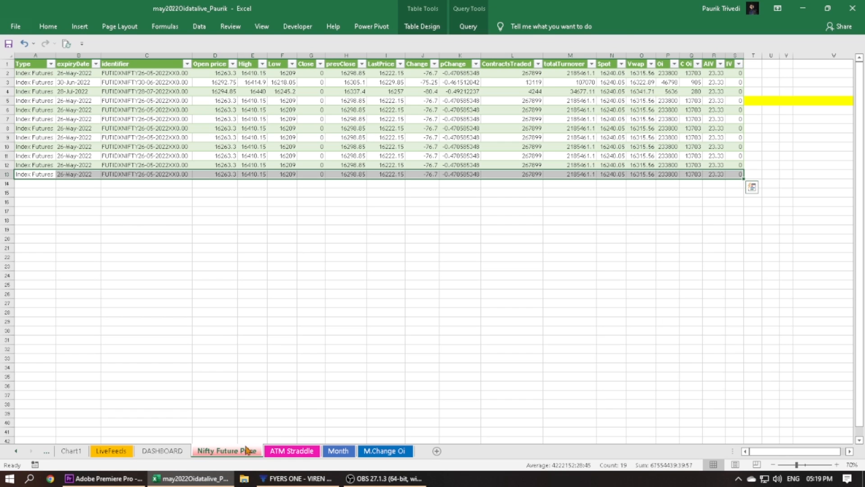
pyautogui.click(292, 451)
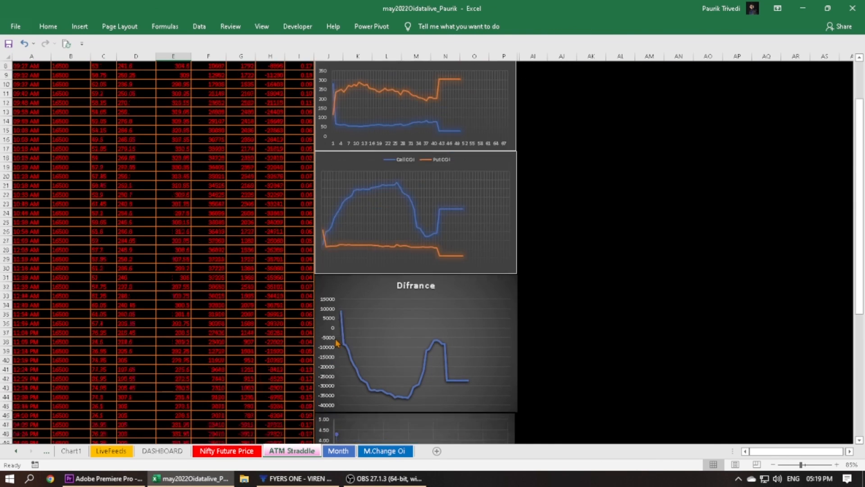